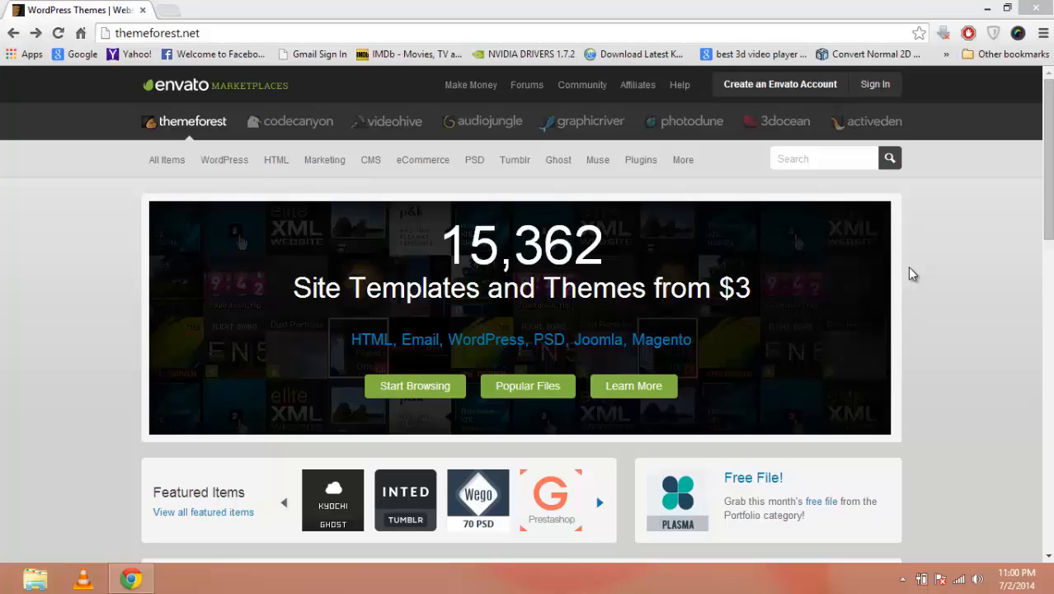
mouse_move(566, 262)
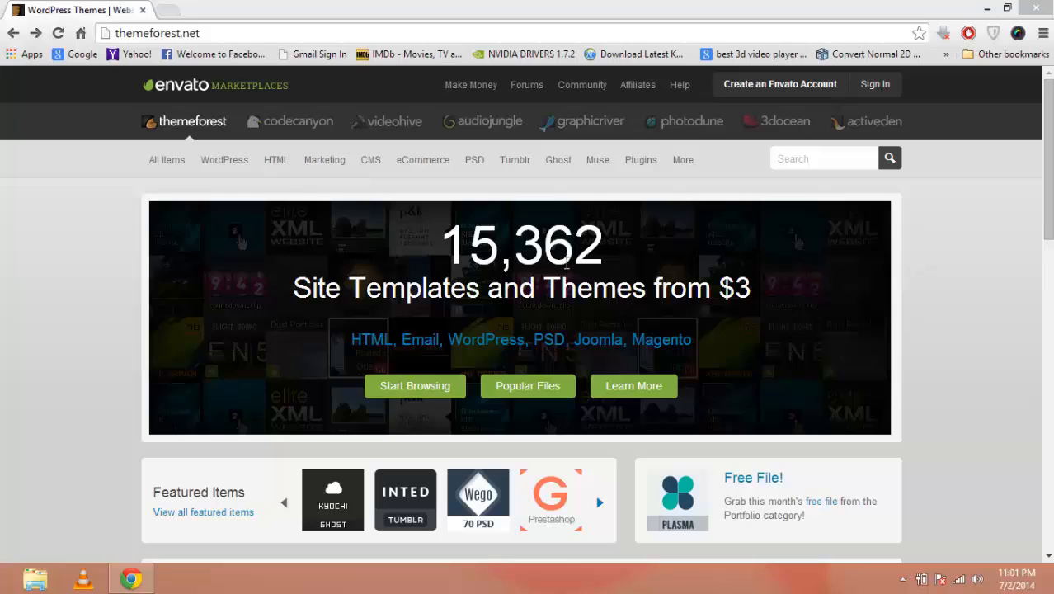
mouse_move(891, 283)
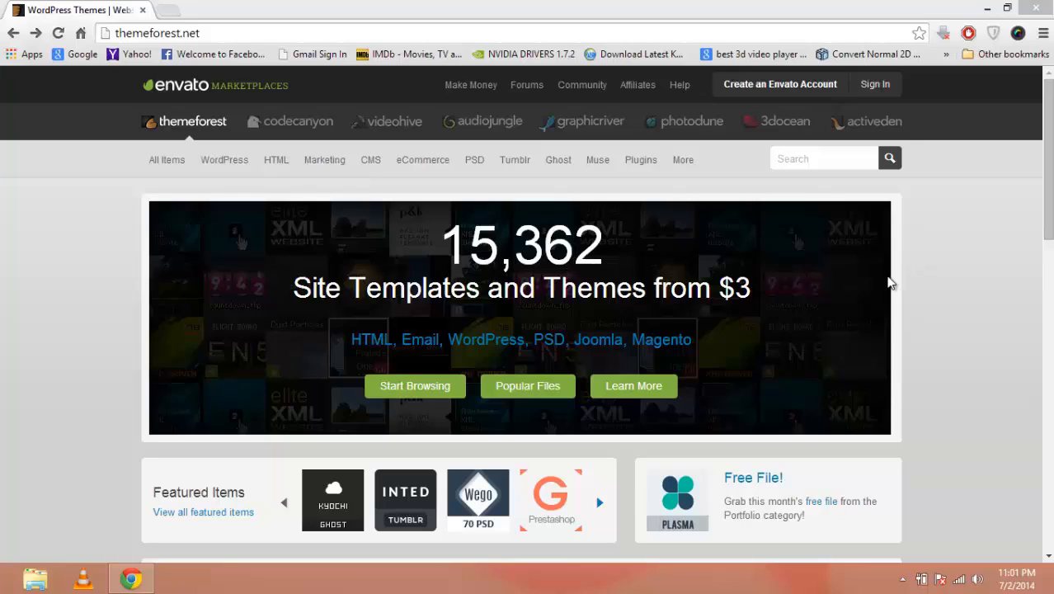
mouse_move(771, 307)
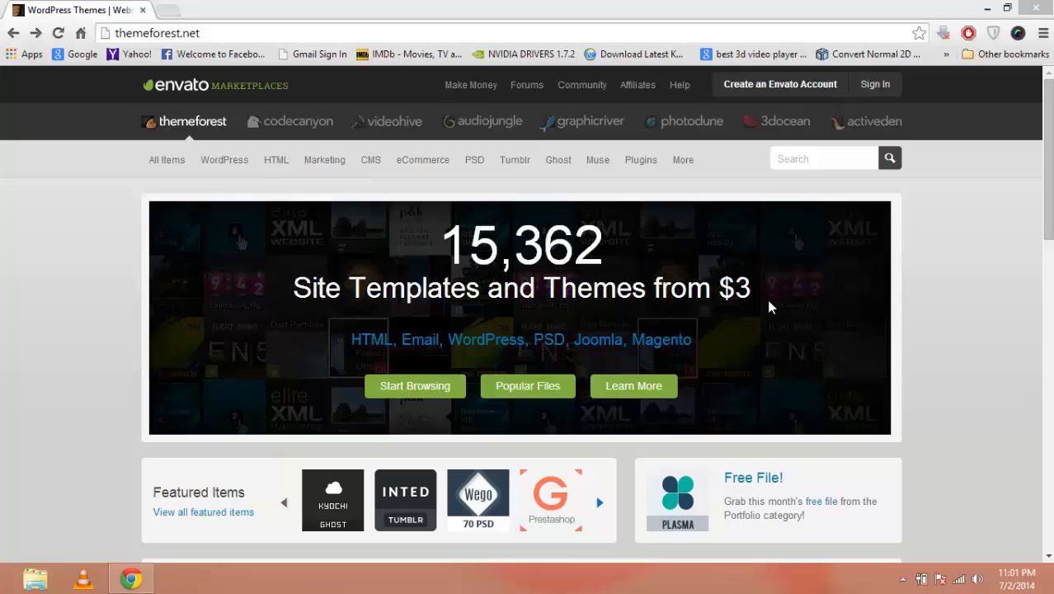
- Scroll down the ThemeForest homepage and back up to the top
scroll(down, 3)
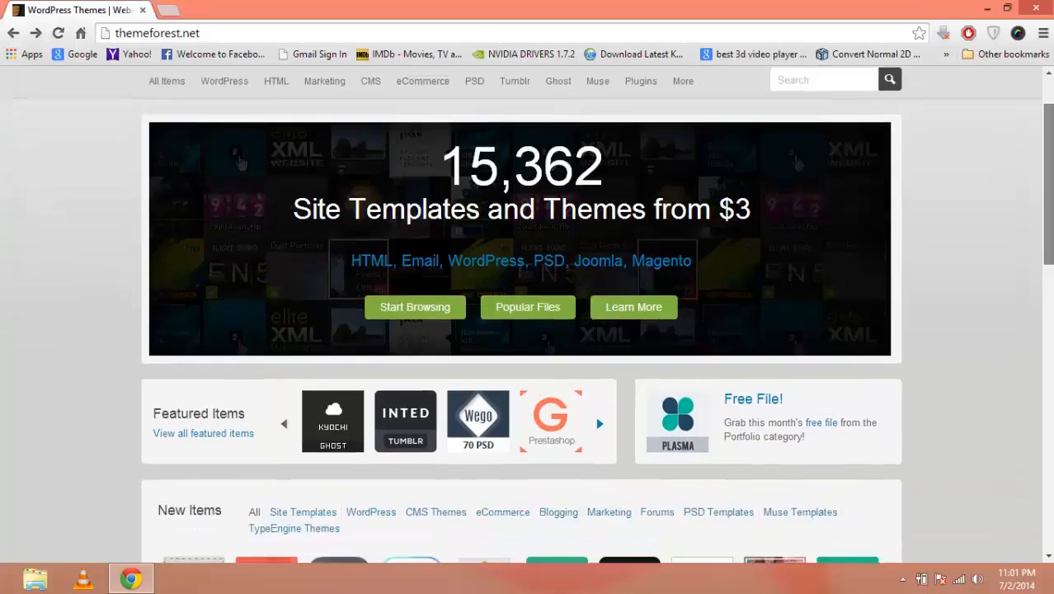
scroll(down, 3)
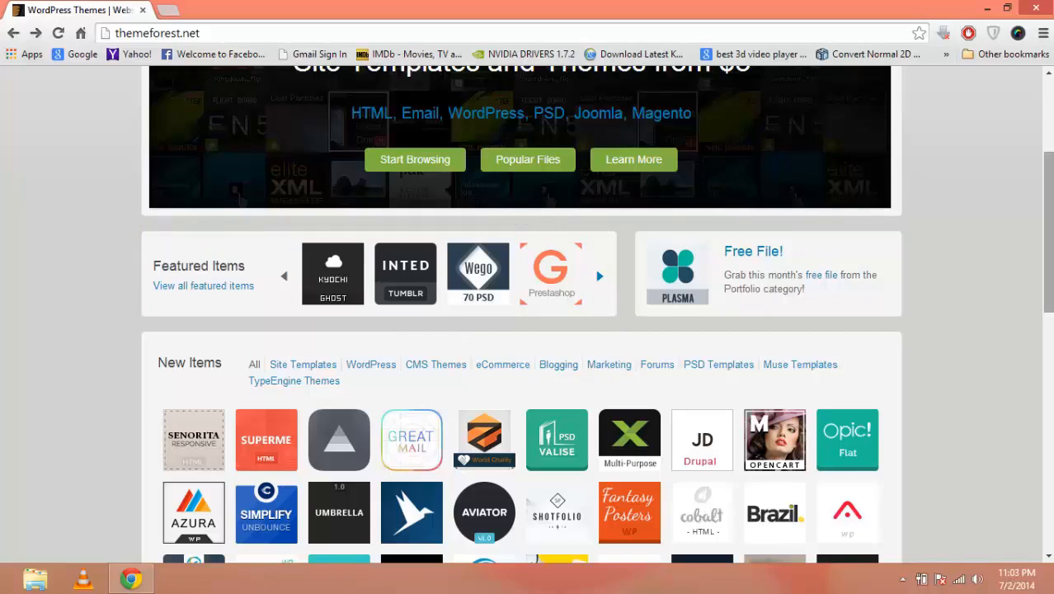
scroll(down, 3)
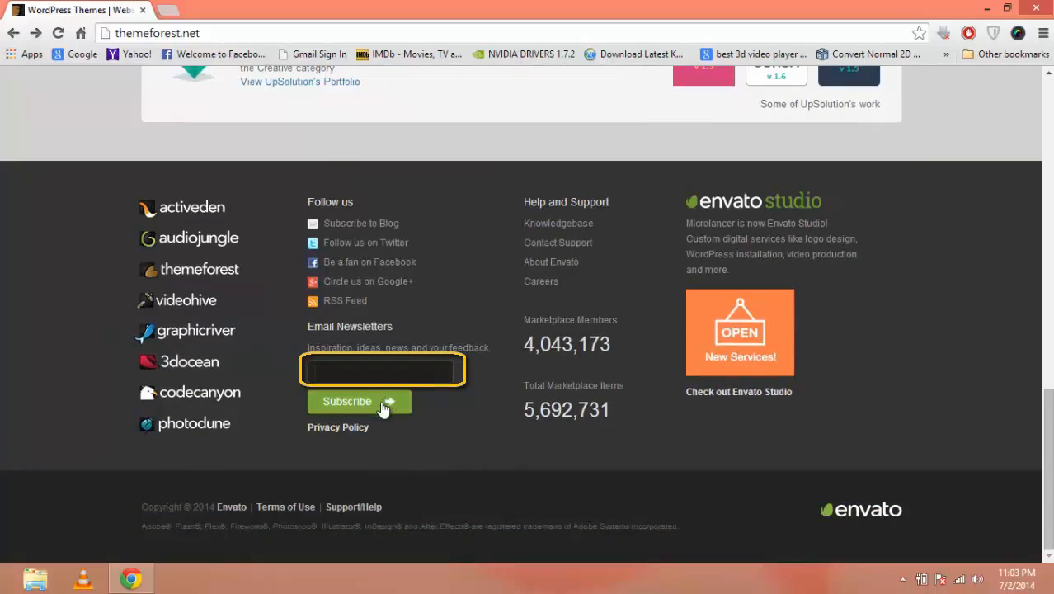
mouse_move(1041, 505)
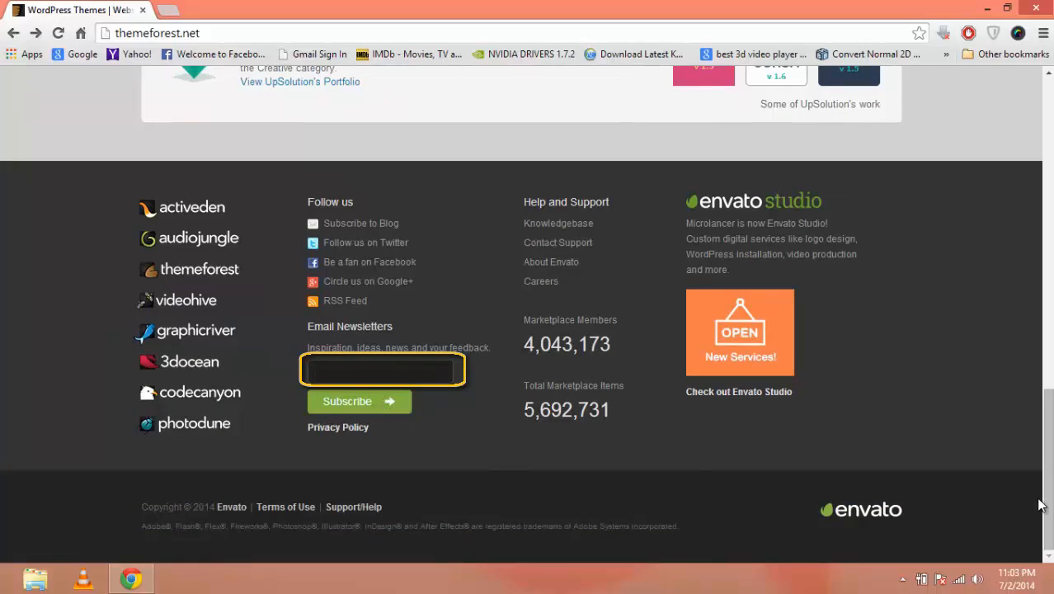
scroll(up, 3)
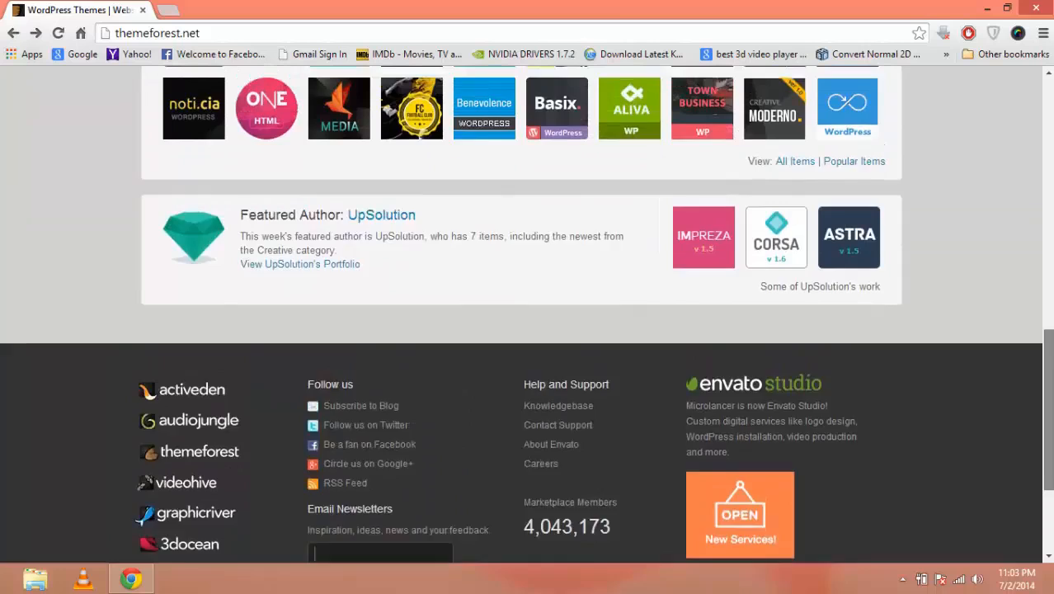
scroll(up, 3)
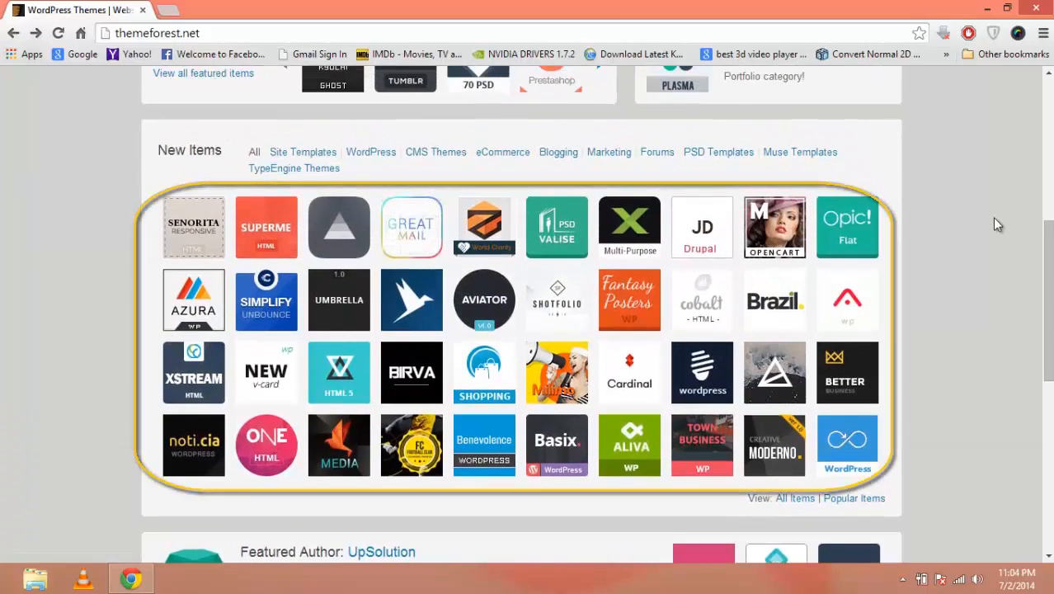
mouse_move(235, 107)
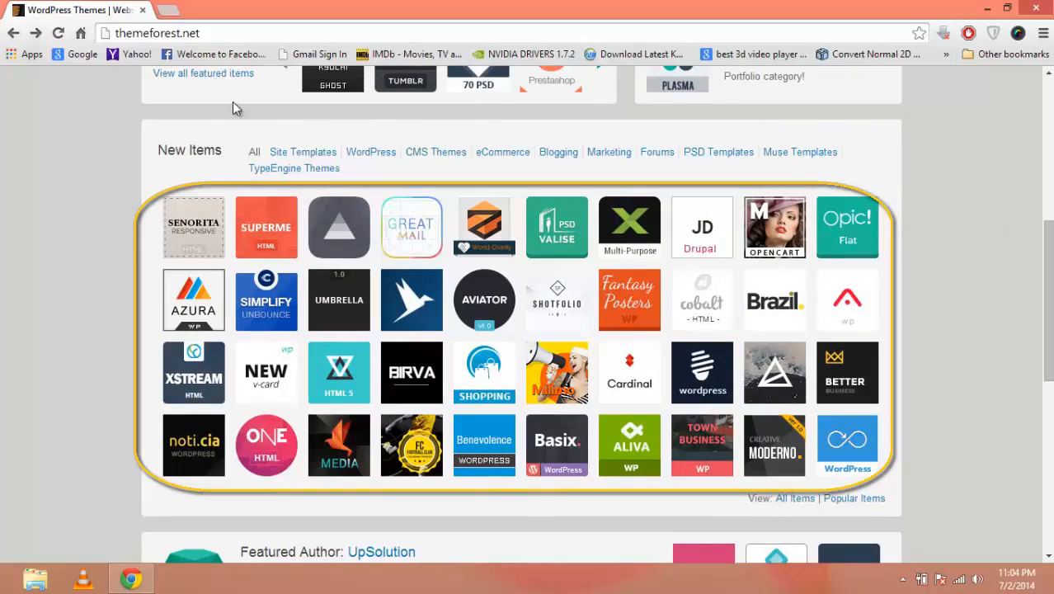
mouse_move(153, 204)
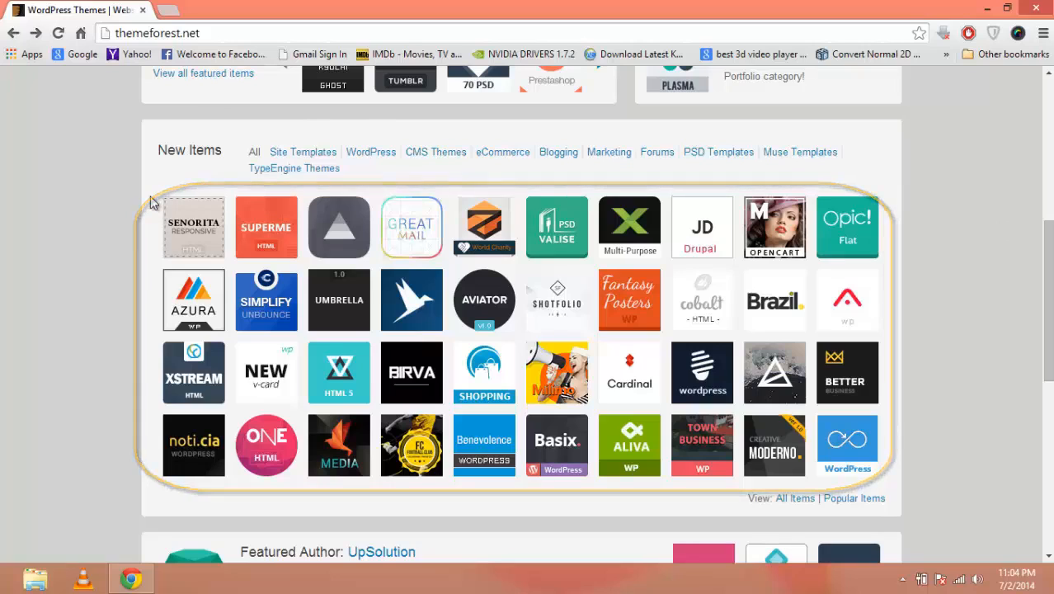
mouse_move(193, 227)
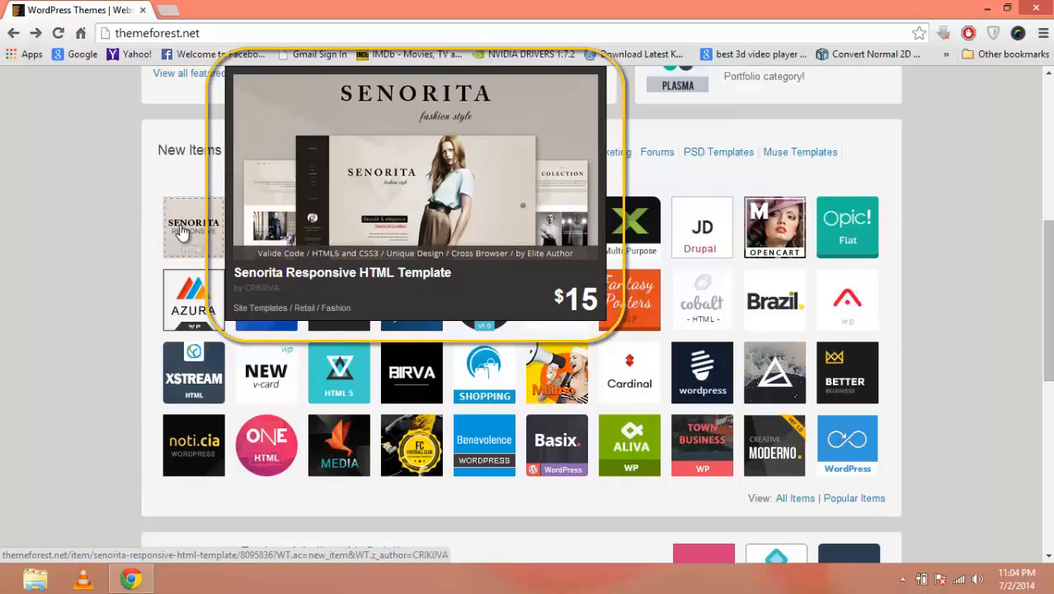
mouse_move(193, 372)
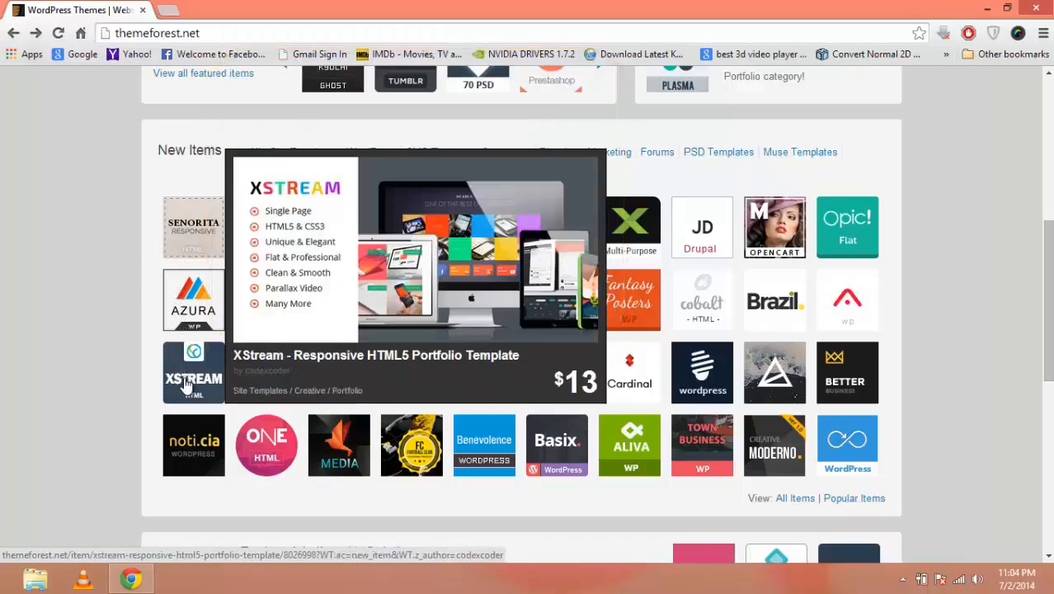
mouse_move(528, 132)
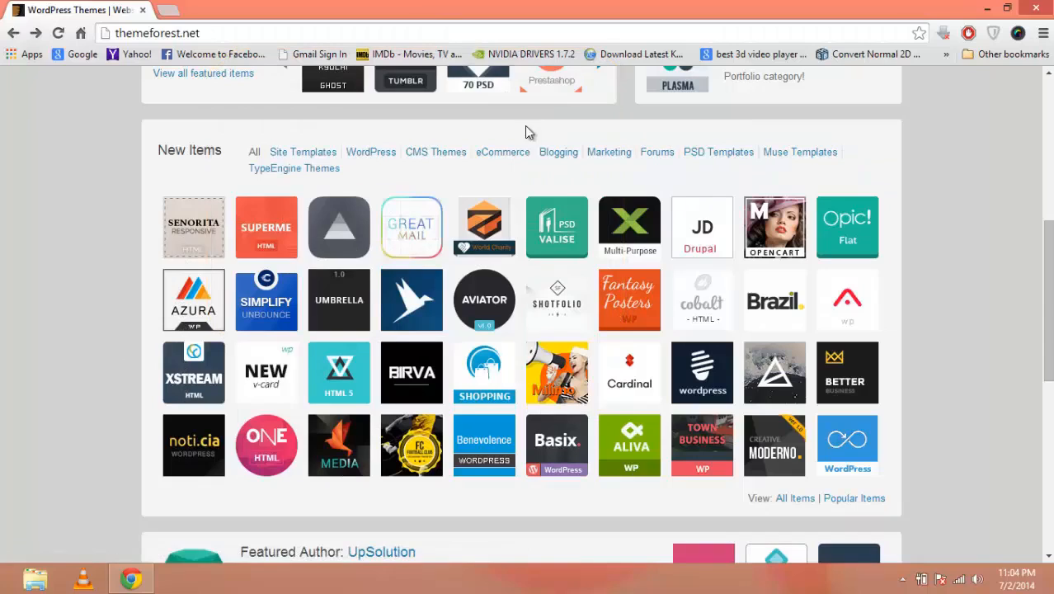
mouse_move(557, 227)
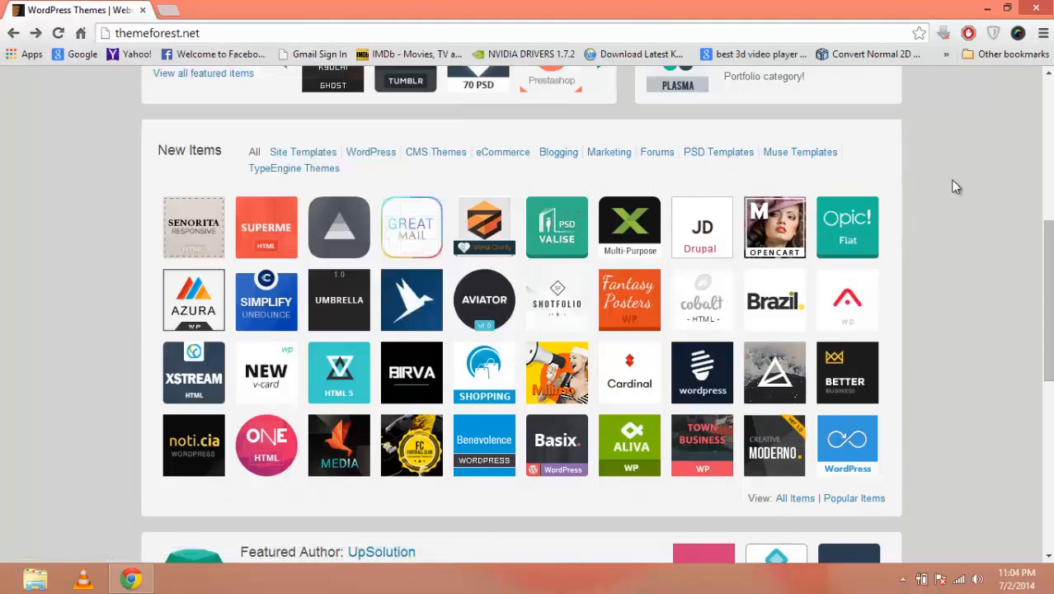
scroll(up, 3)
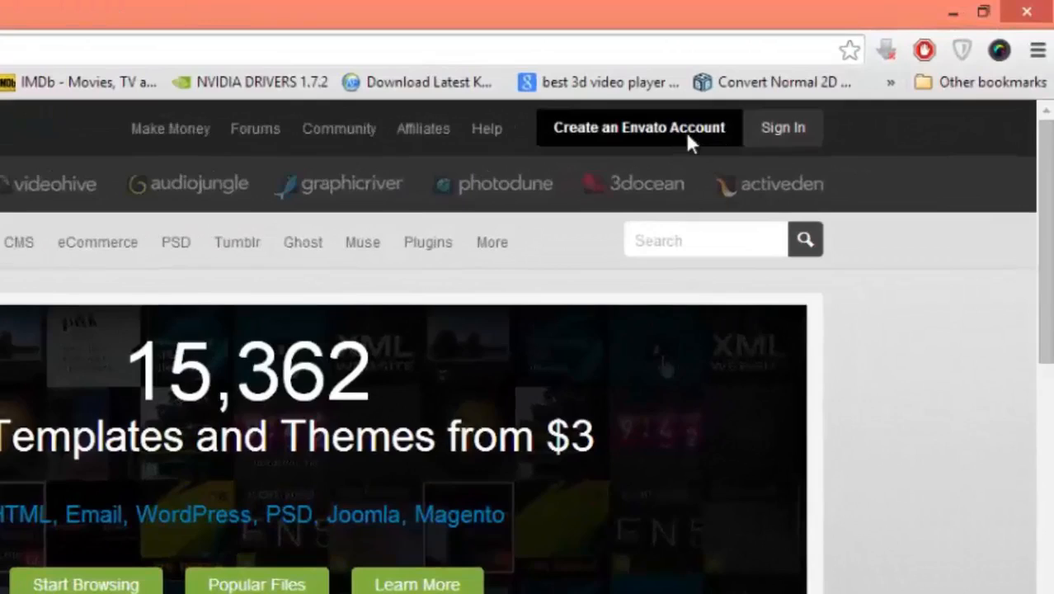
- Open 'Create an Envato Account' and select the captcha field in the registration form
click(638, 127)
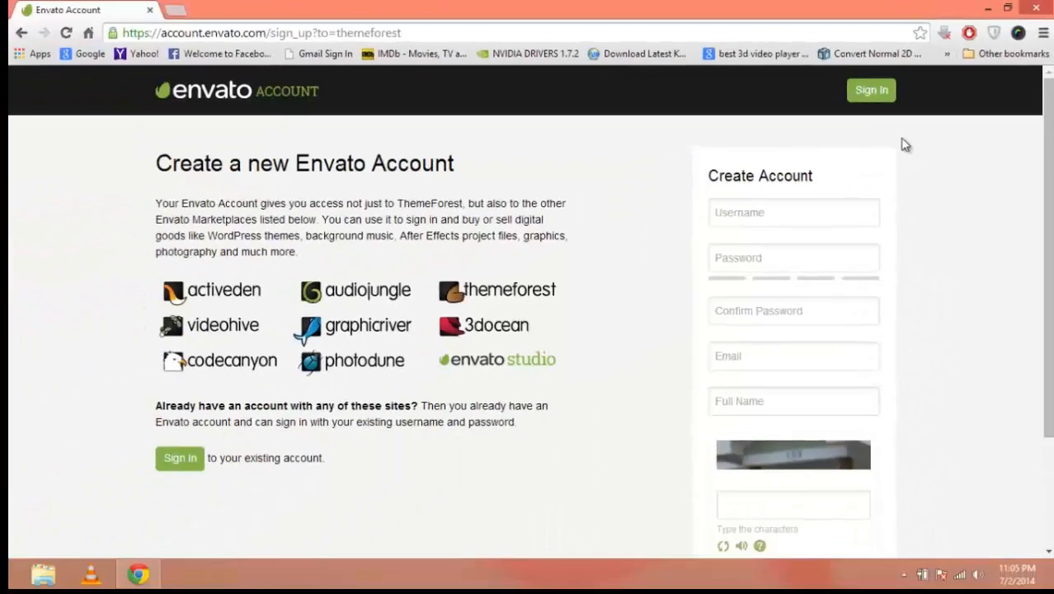
mouse_move(829, 237)
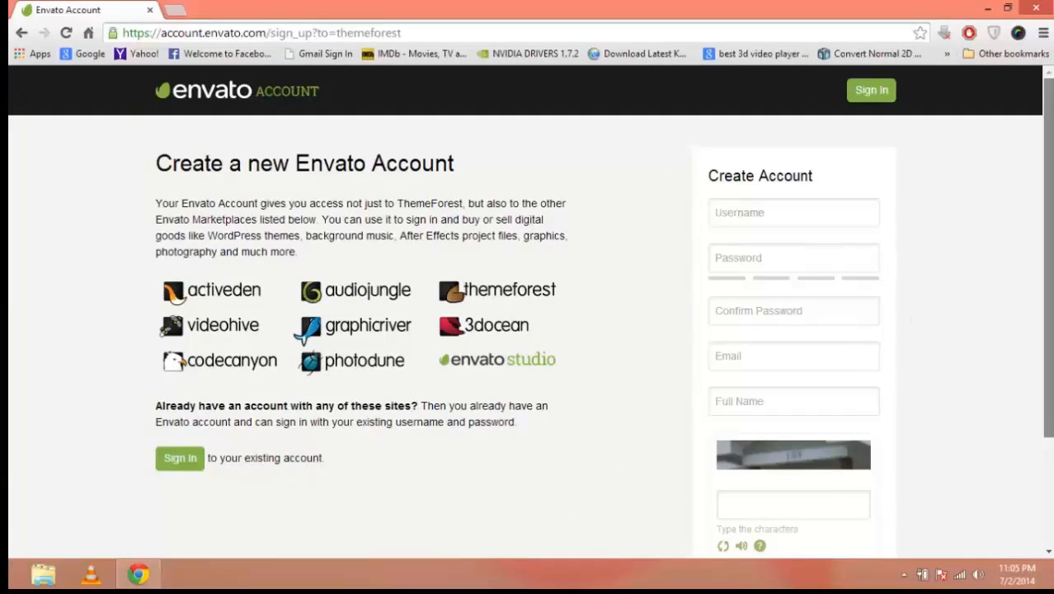
scroll(down, 3)
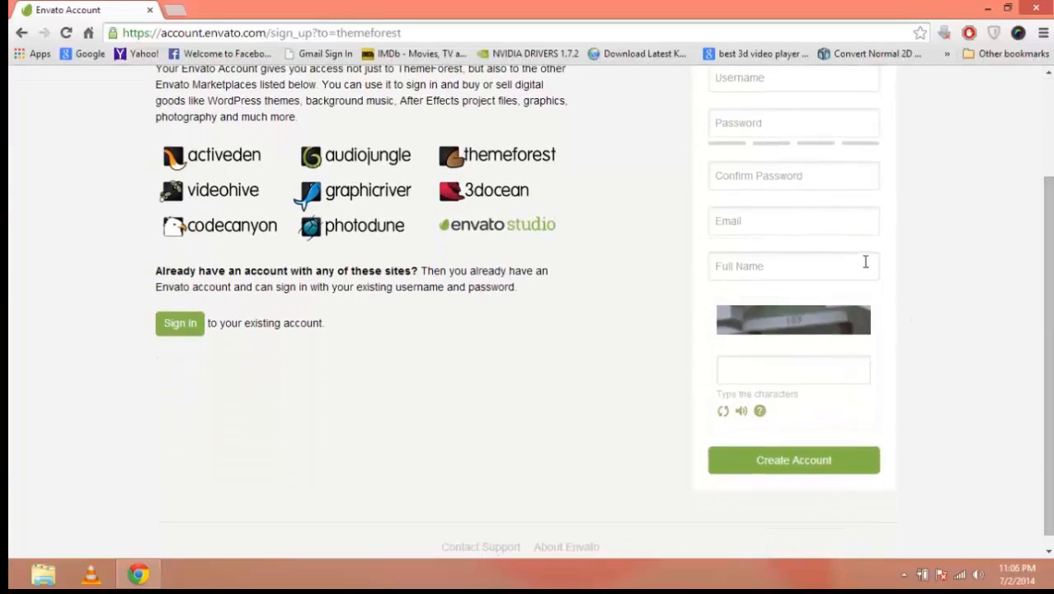
mouse_move(821, 332)
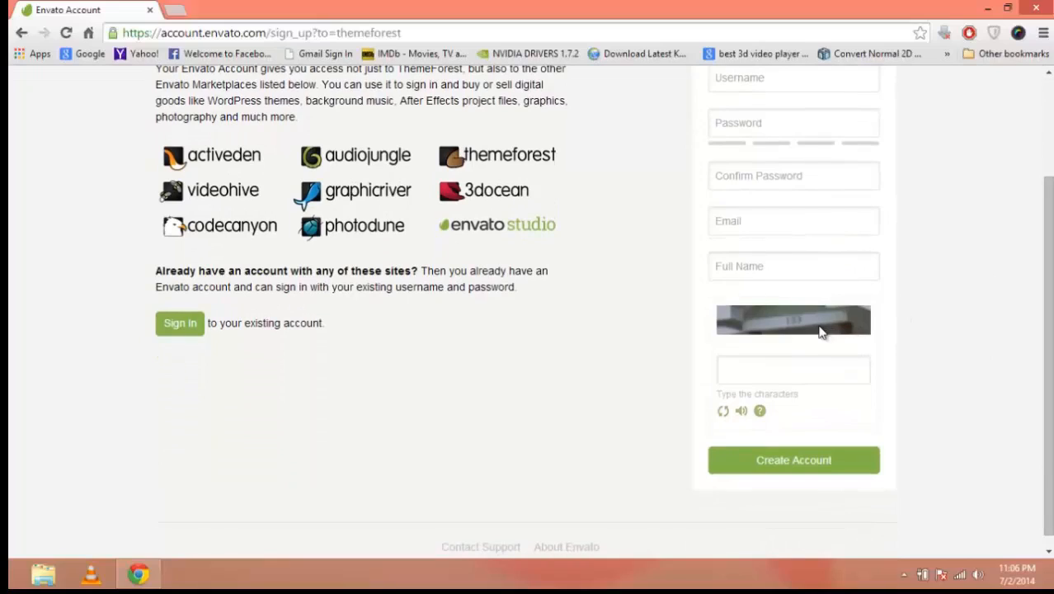
click(793, 369)
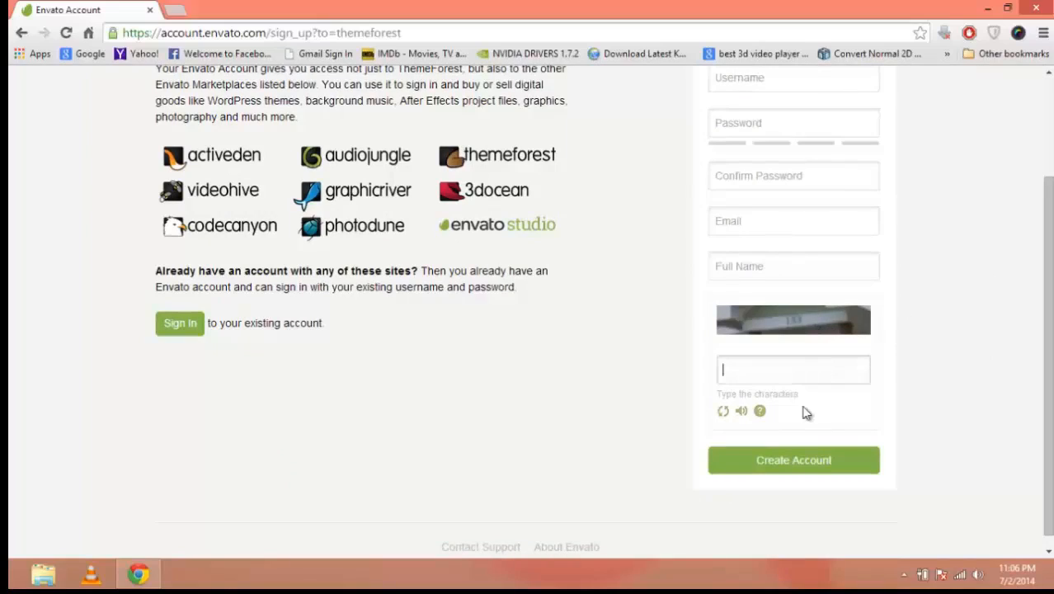
mouse_move(793, 460)
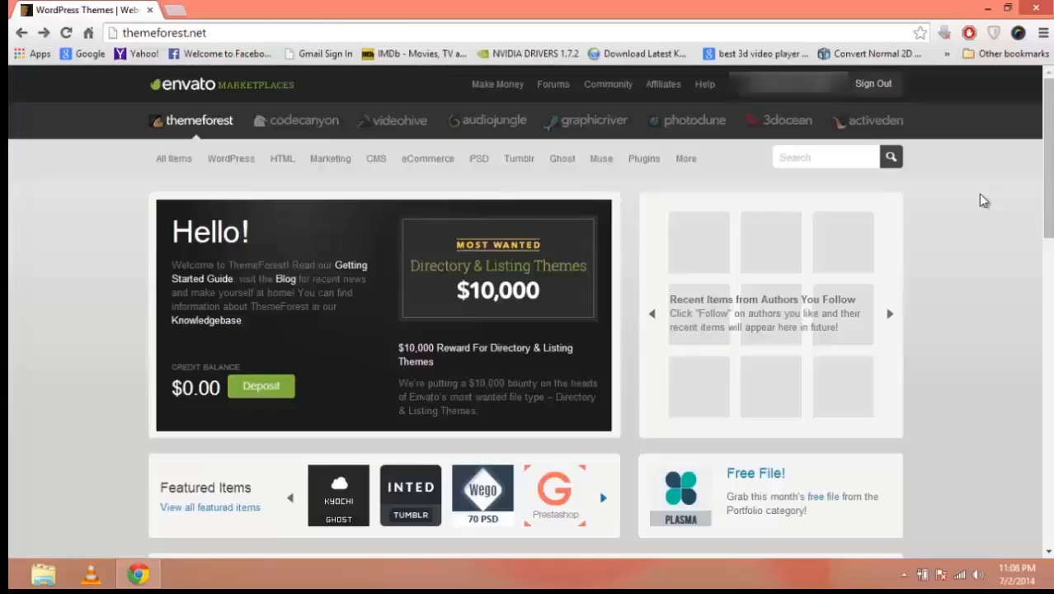
mouse_move(724, 104)
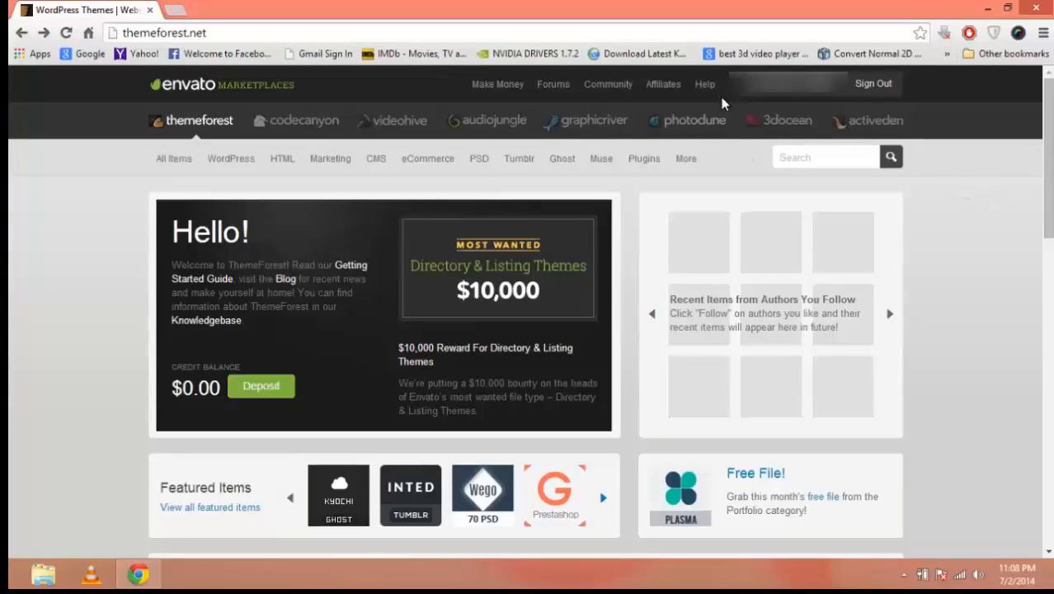
- Hover the Community and Help menus, then go to Help > Licenses
click(608, 83)
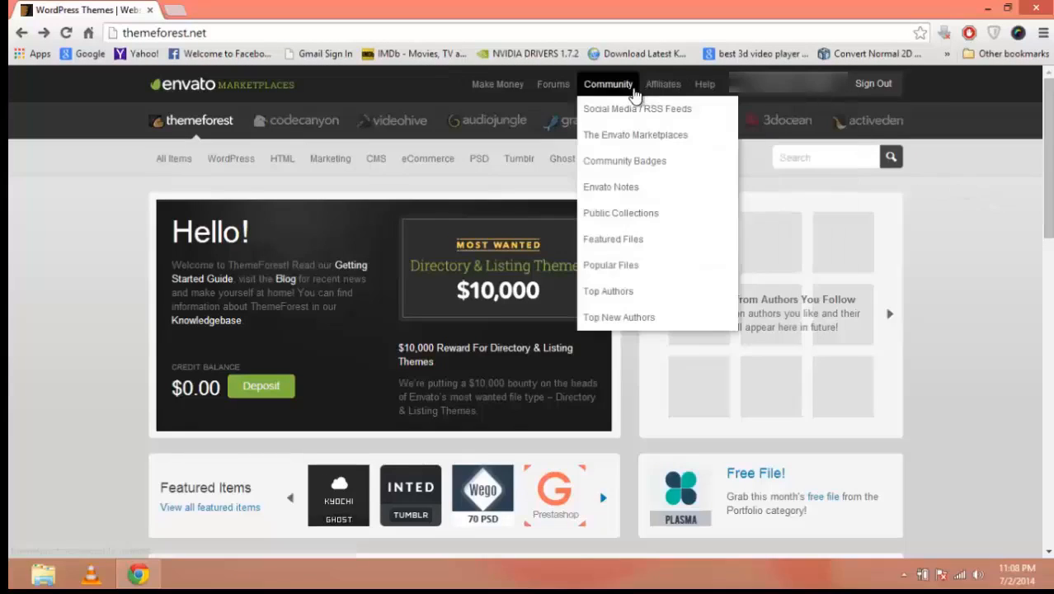
mouse_move(436, 98)
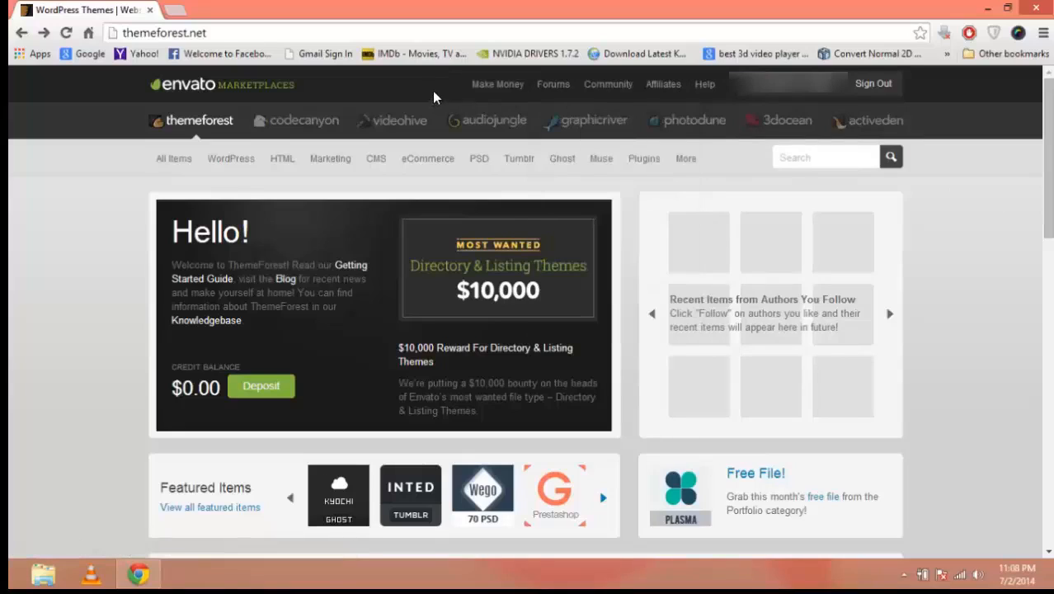
mouse_move(664, 107)
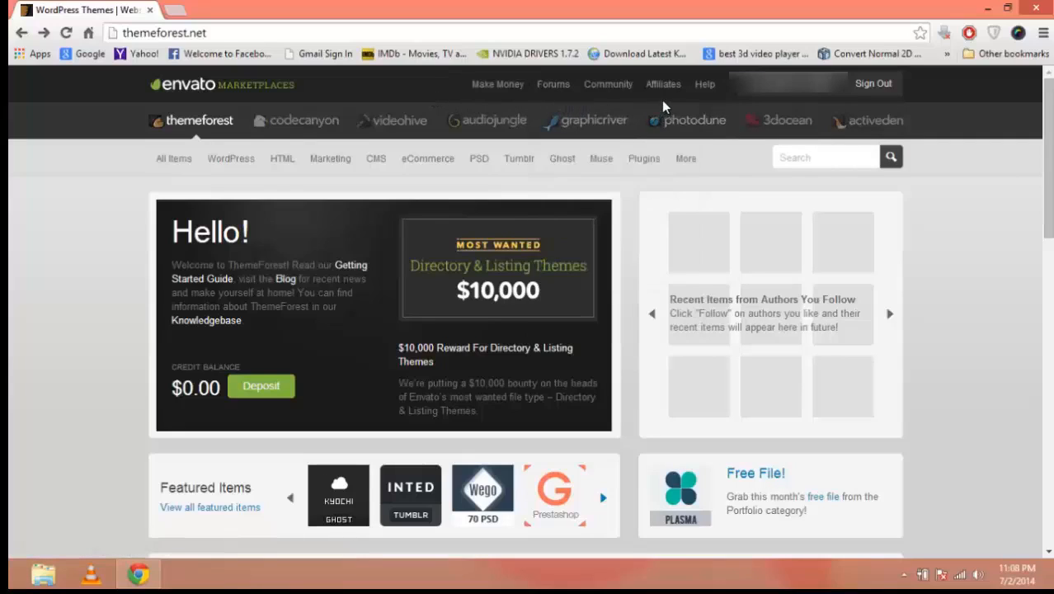
click(704, 84)
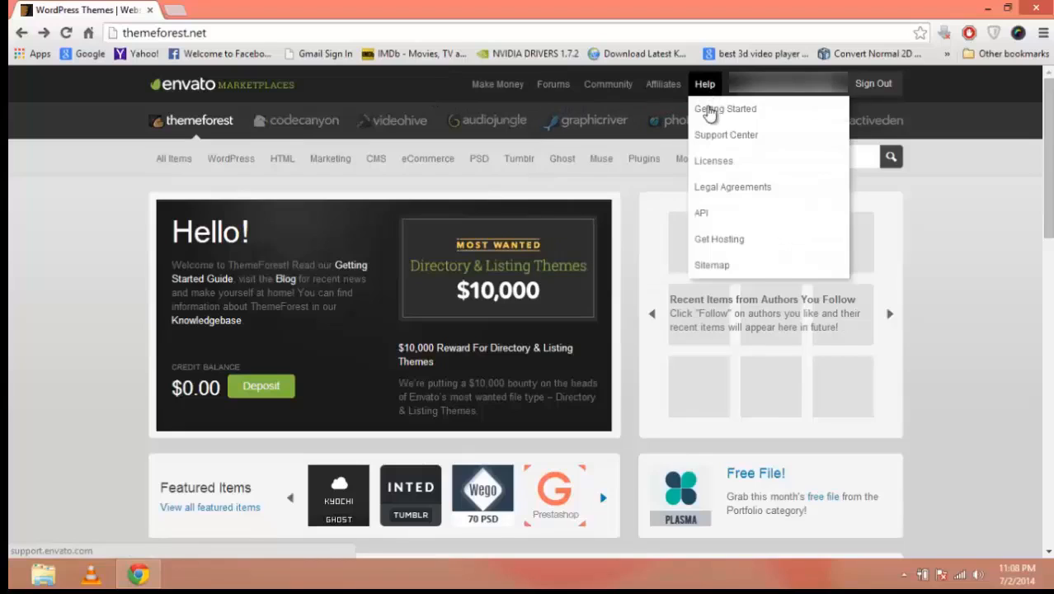
click(714, 161)
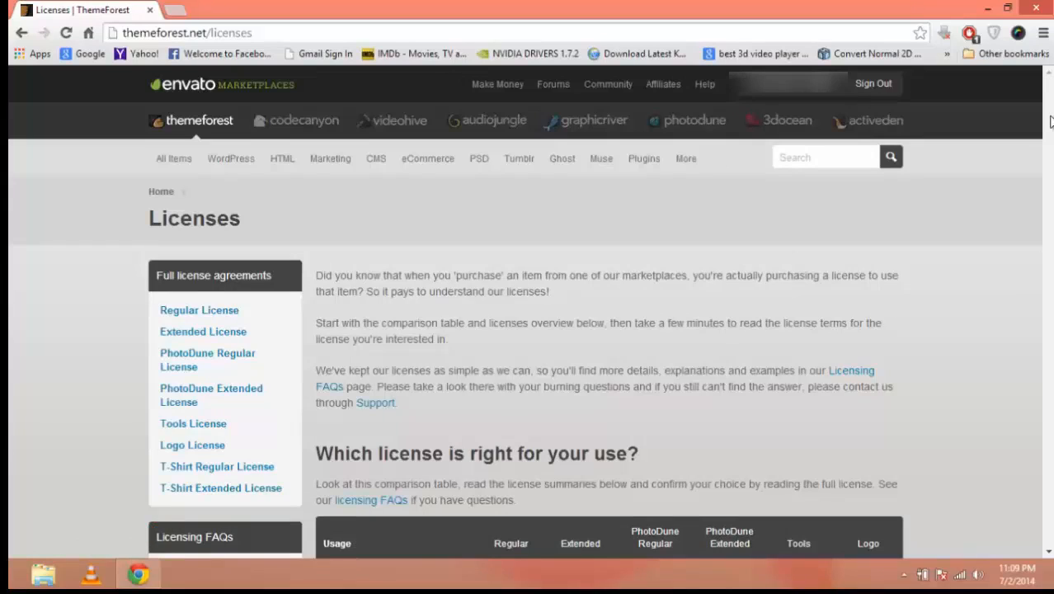
scroll(down, 3)
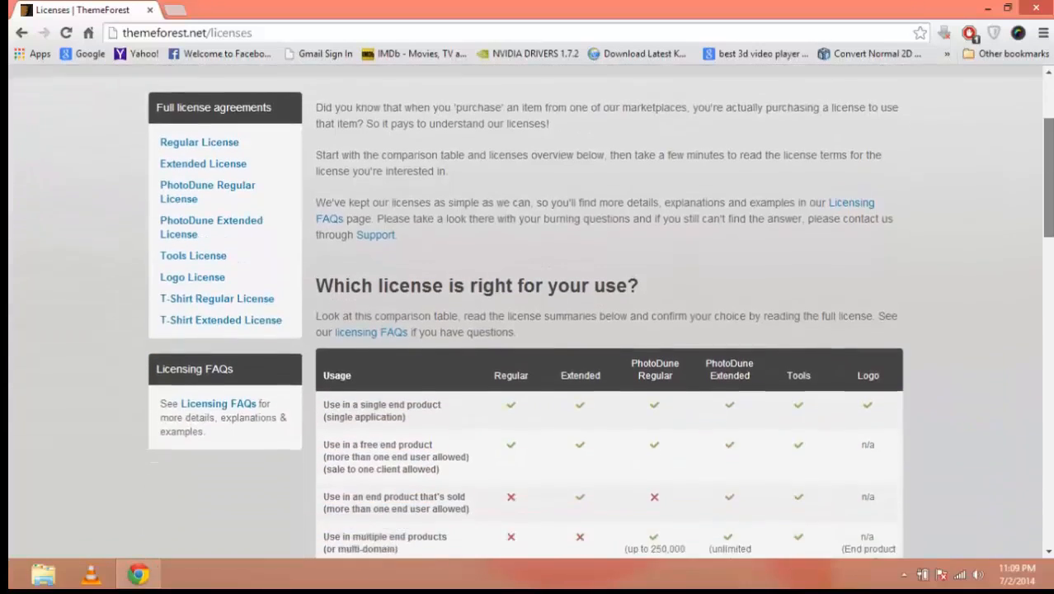
scroll(down, 3)
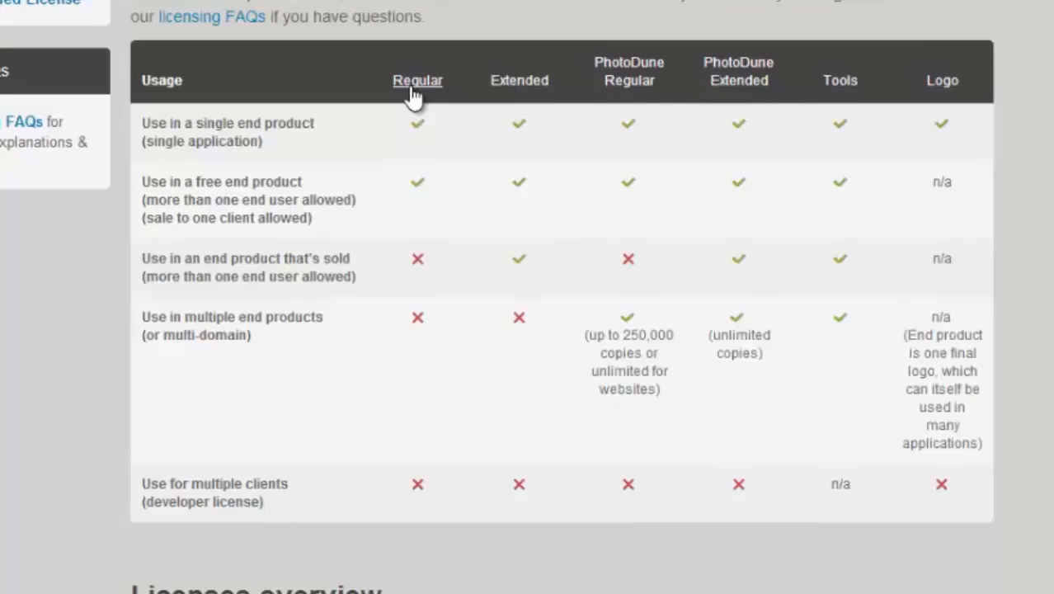
mouse_move(518, 80)
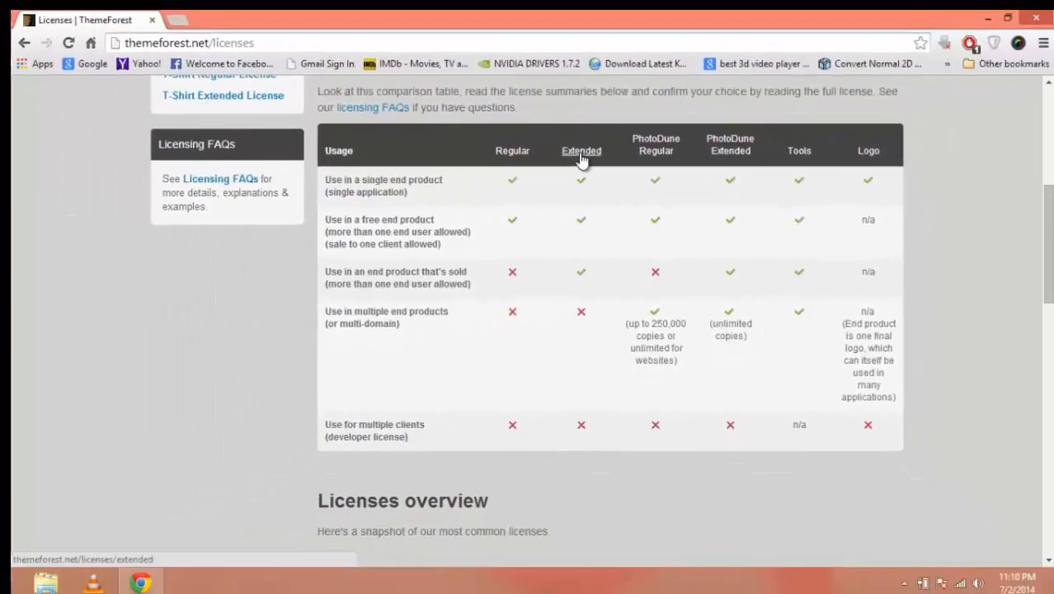
mouse_move(730, 172)
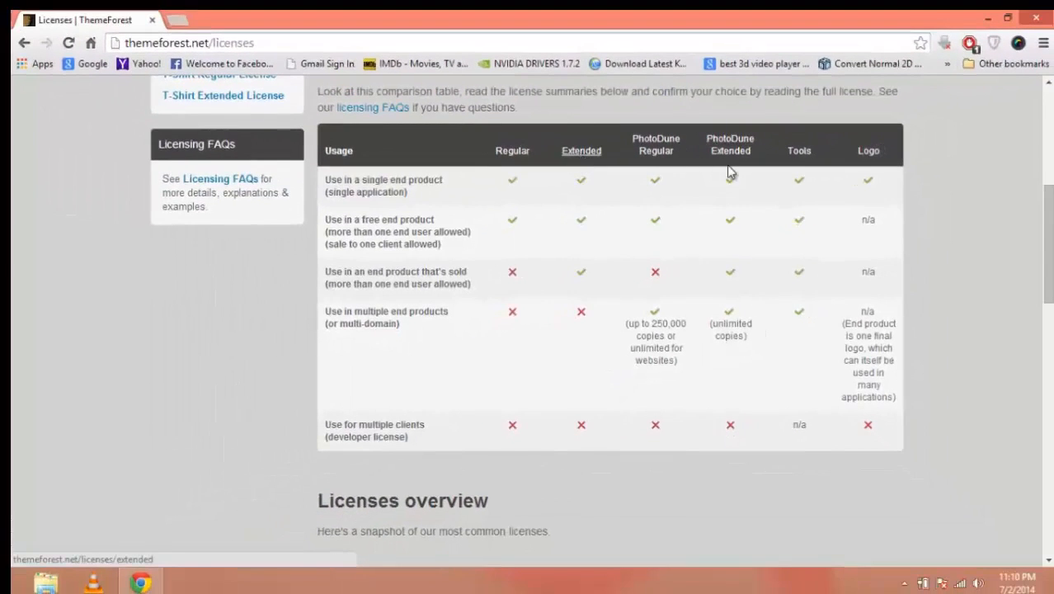
scroll(down, 3)
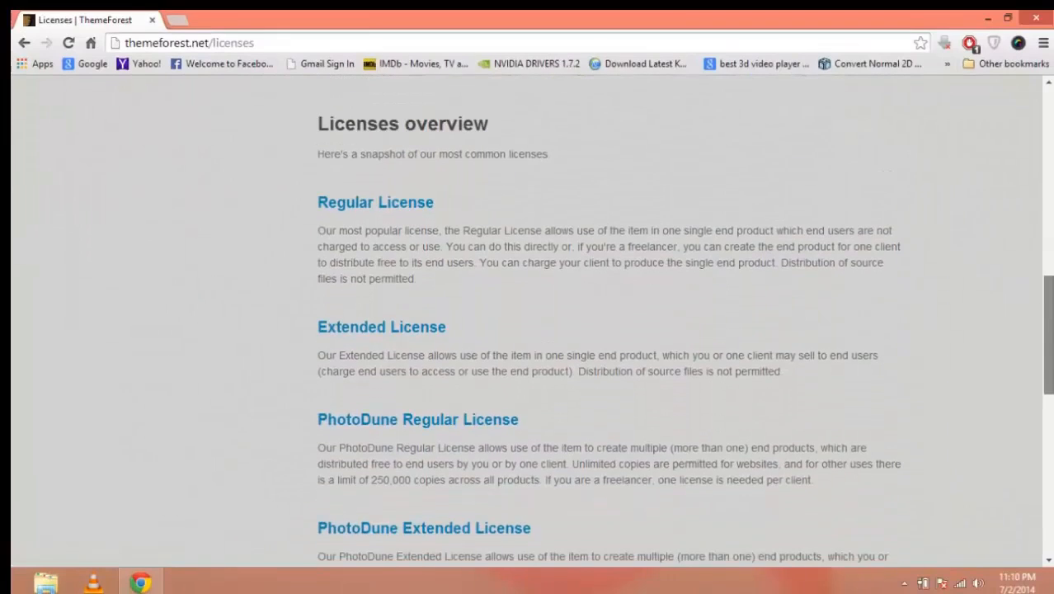
scroll(up, 3)
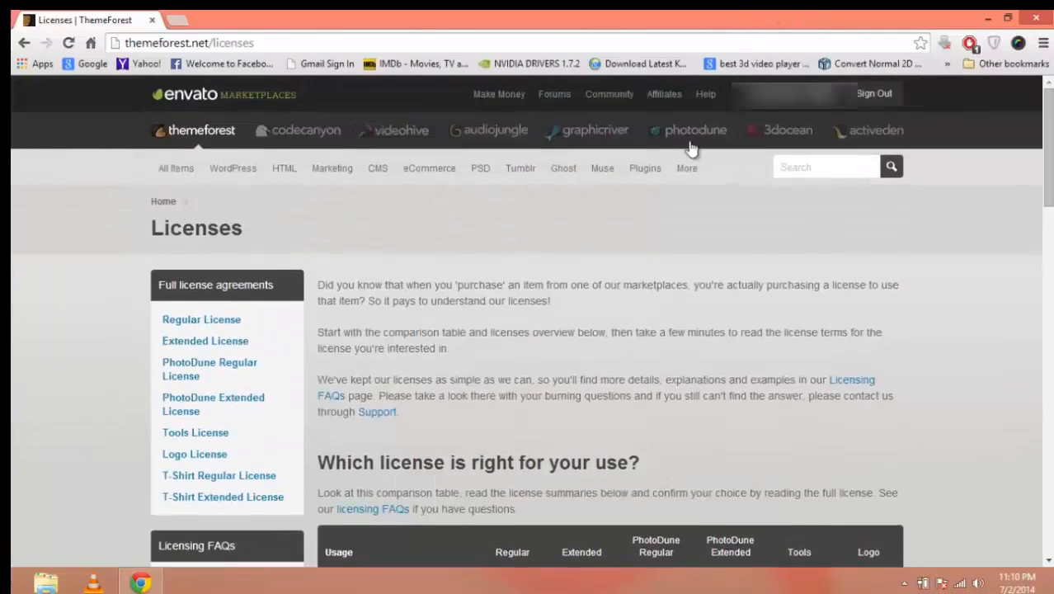
- Open Affiliates and browse the banners and Do's and Don'ts, ending at the top
click(664, 93)
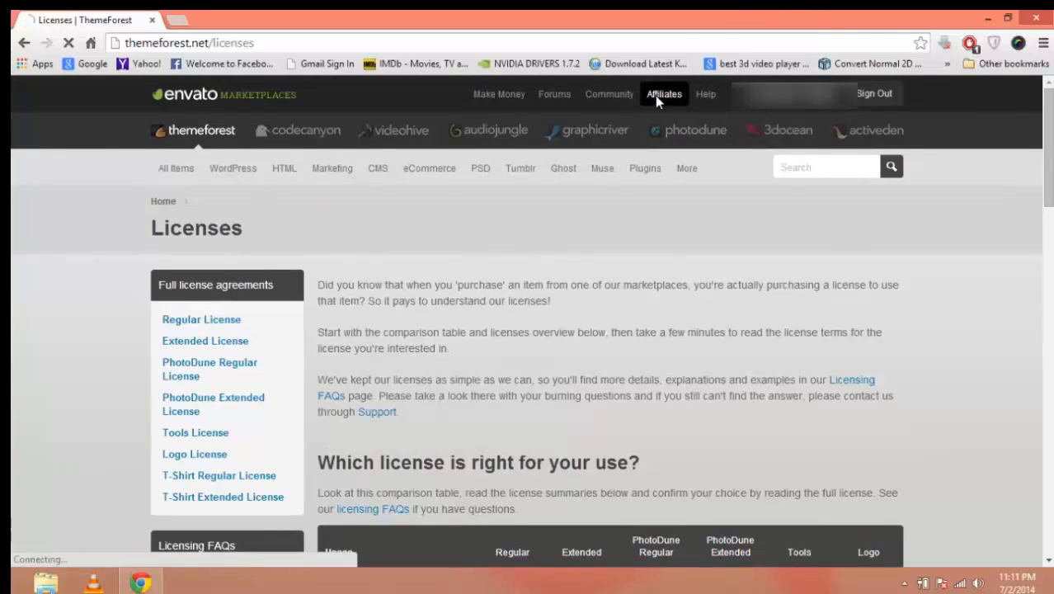
click(664, 93)
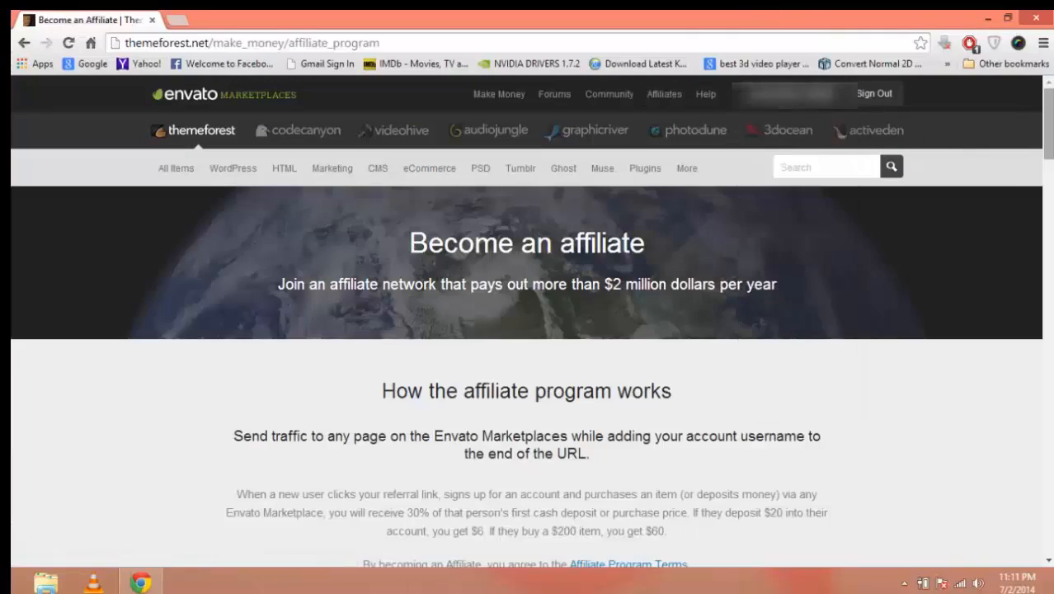
scroll(down, 3)
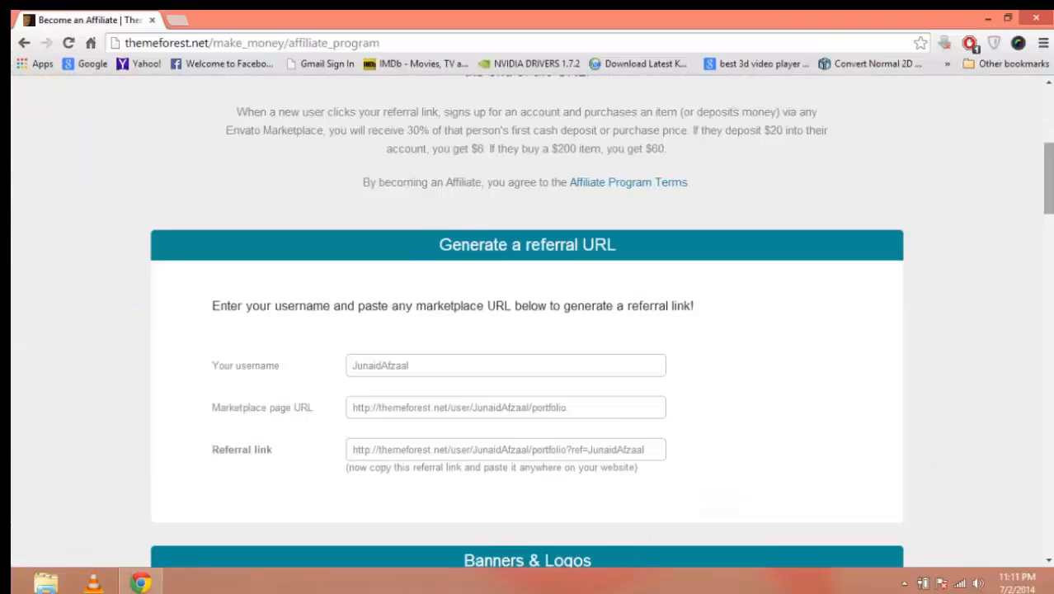
scroll(down, 3)
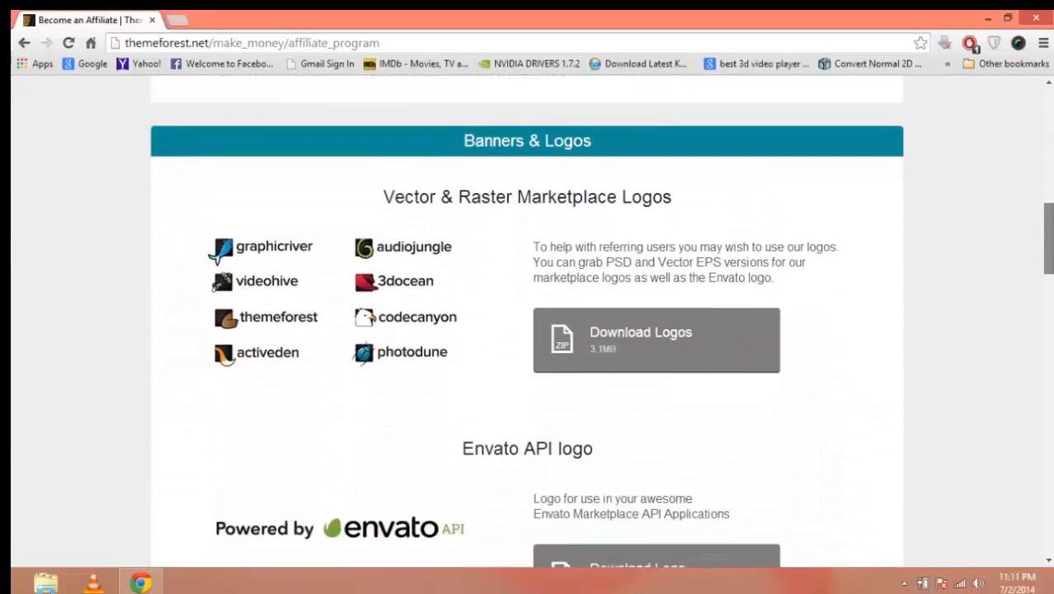
scroll(down, 3)
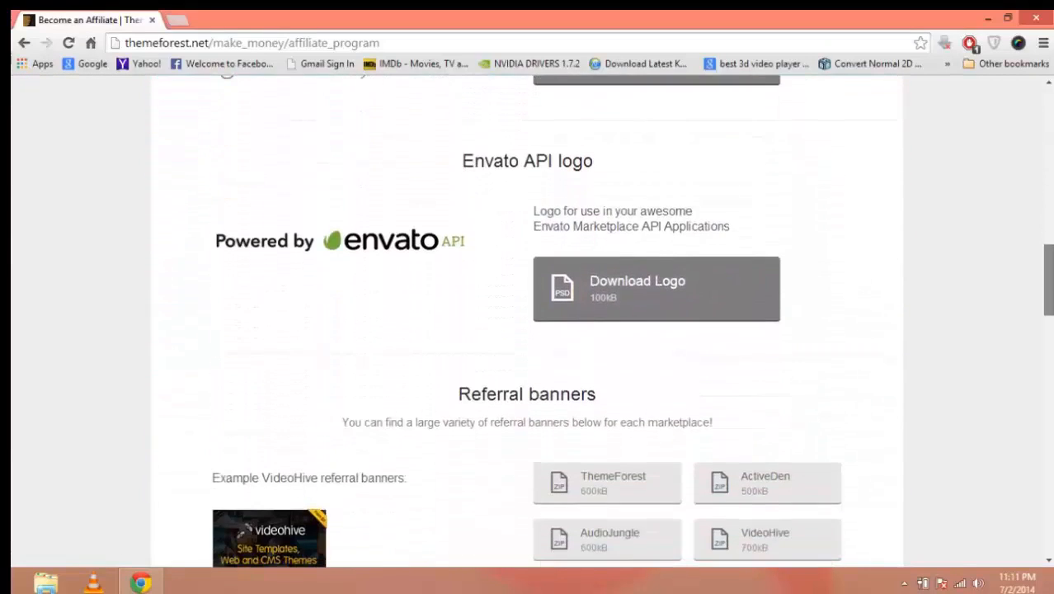
scroll(down, 3)
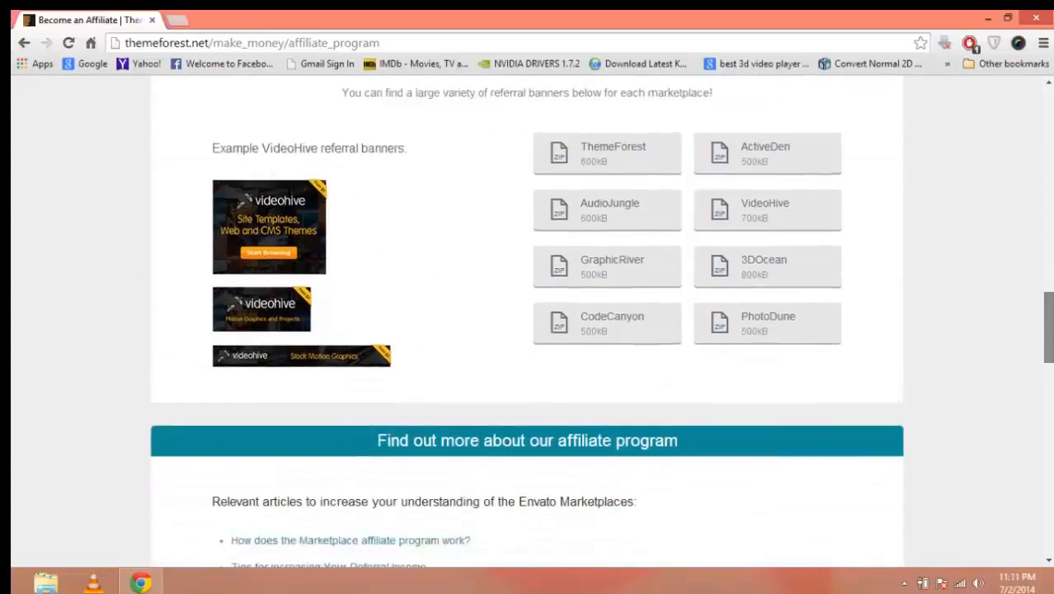
scroll(up, 3)
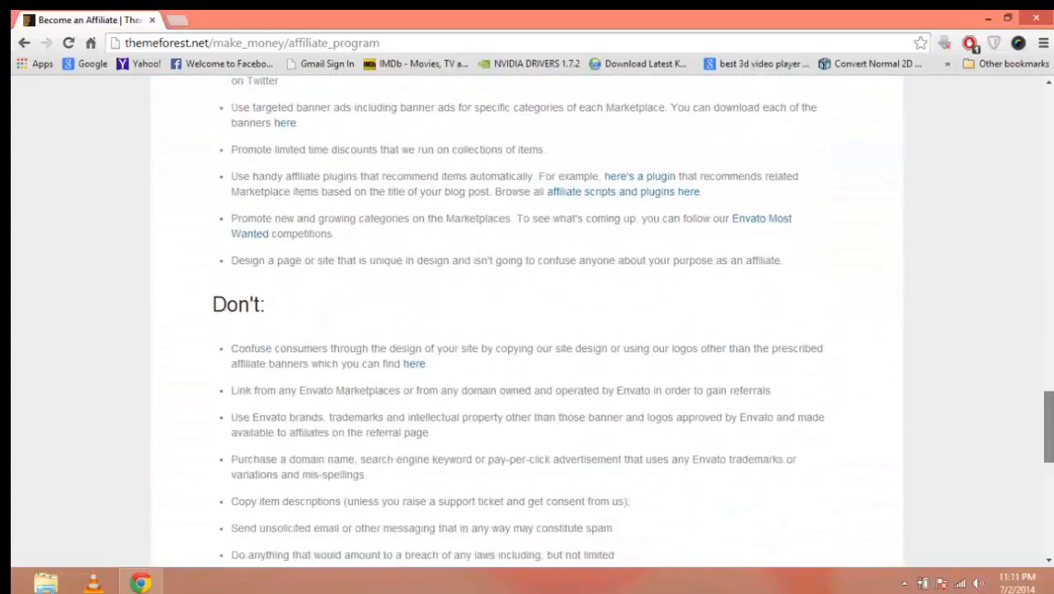
scroll(down, 3)
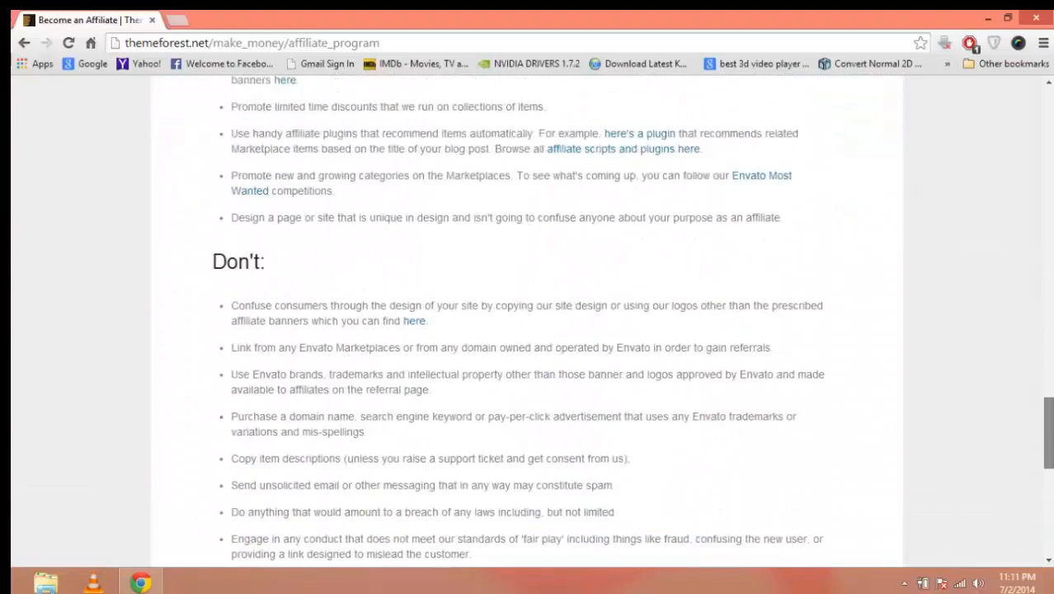
scroll(up, 3)
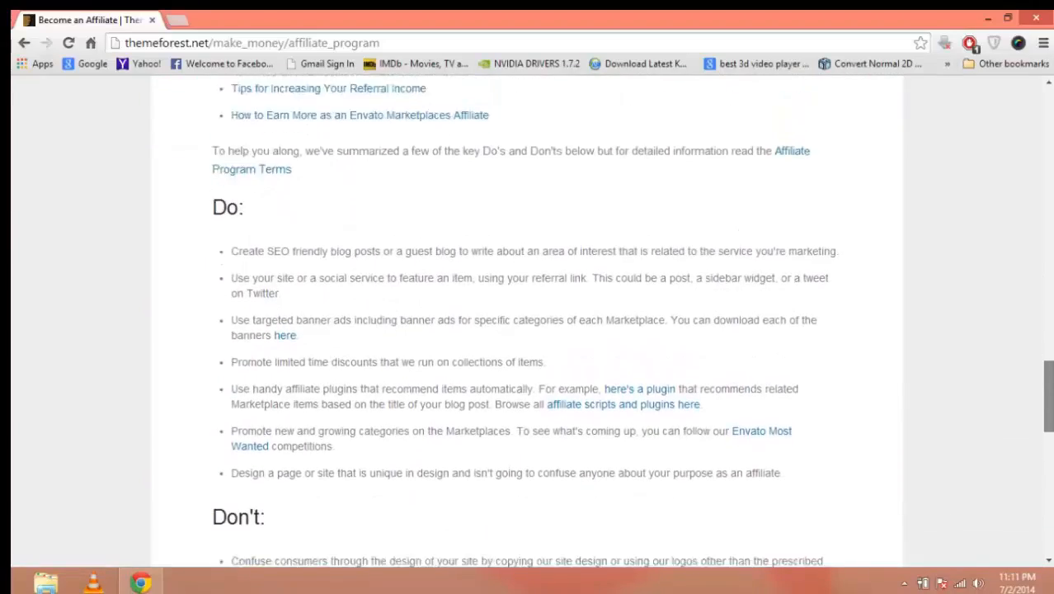
scroll(down, 3)
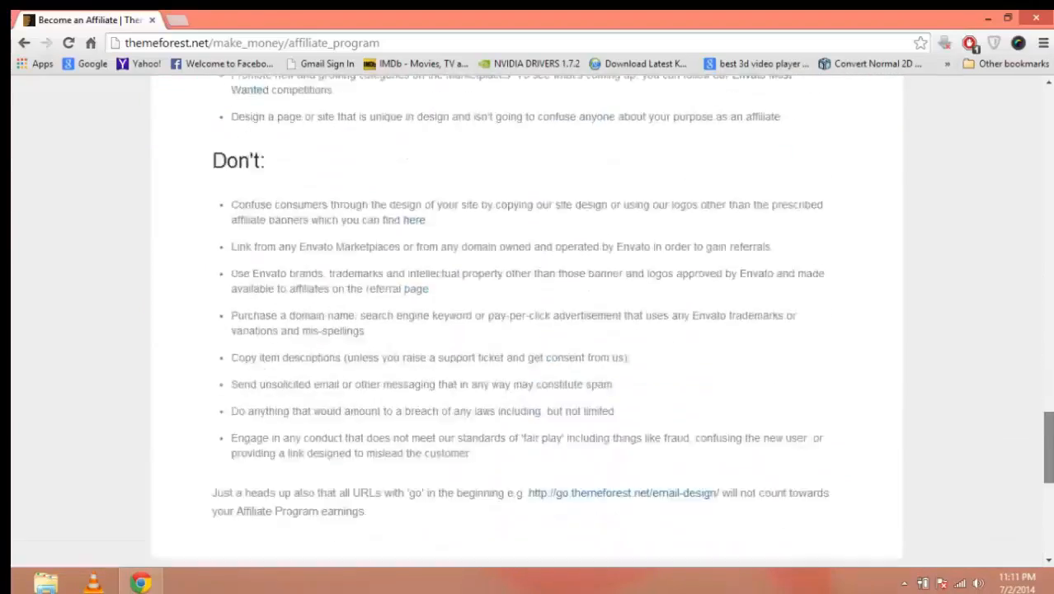
scroll(up, 3)
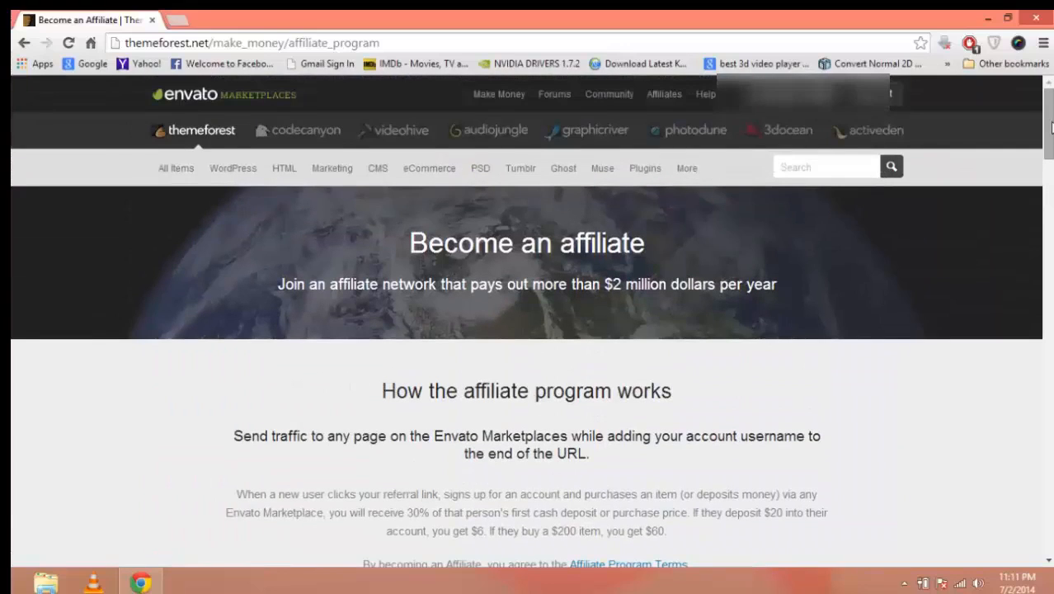
- Expand the Forums menu in the top navigation bar
click(609, 94)
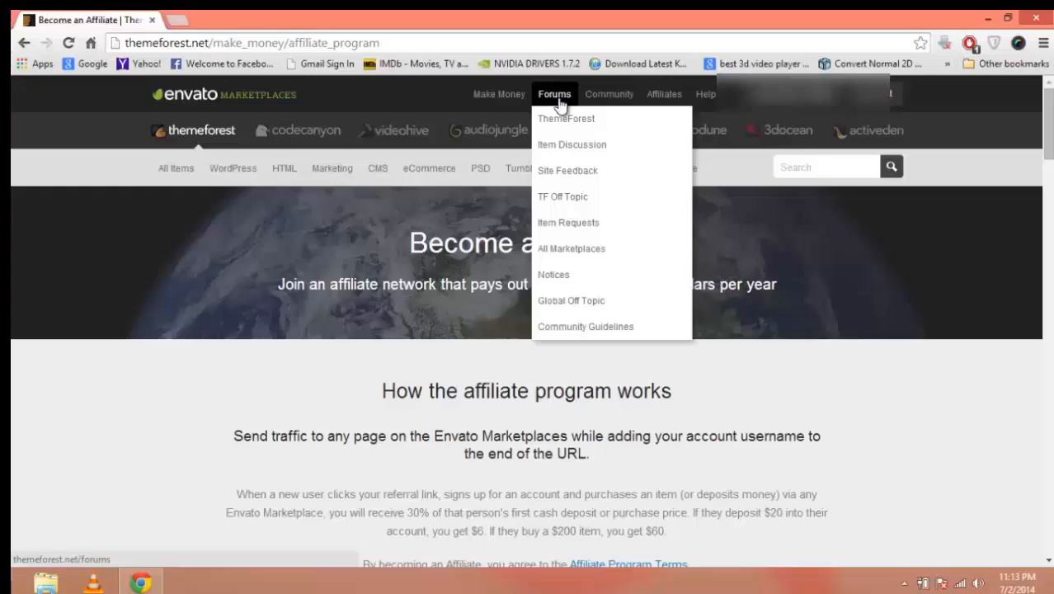
mouse_move(499, 94)
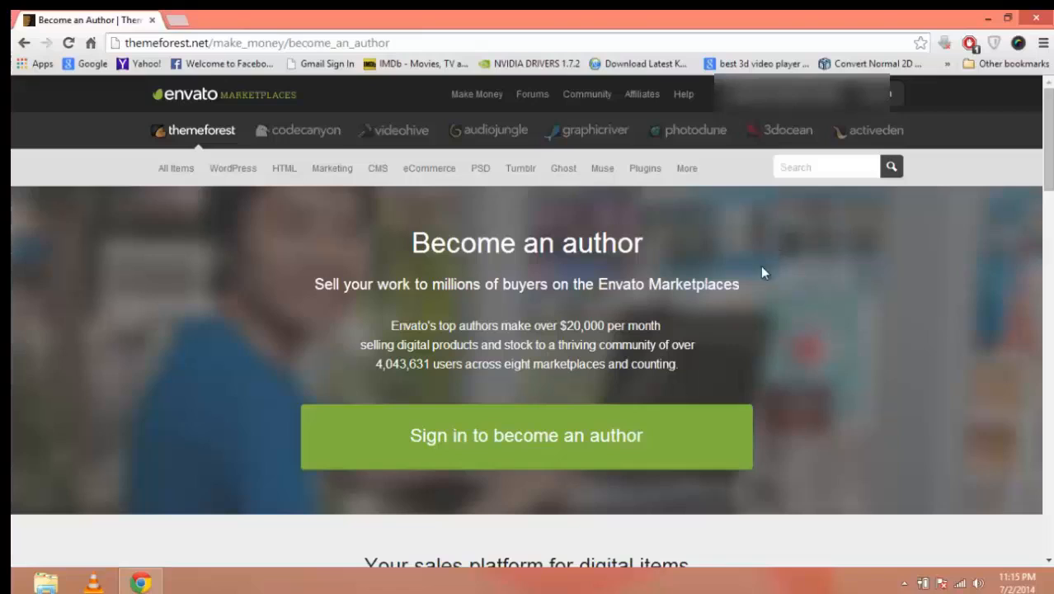
mouse_move(719, 438)
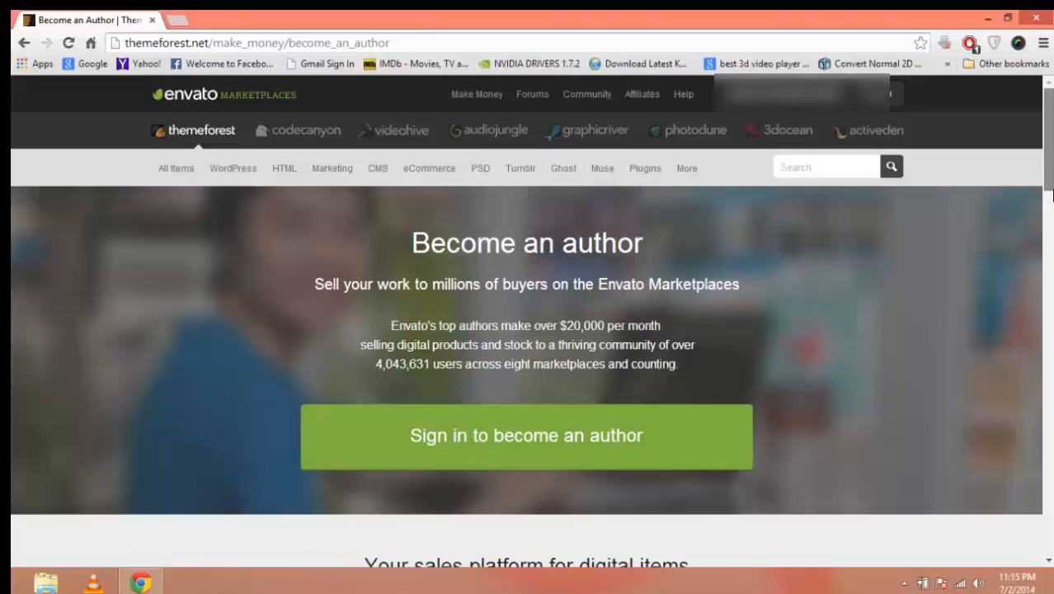
- Scroll down the Become an Author page to 'Calculating your payment rates'
scroll(down, 3)
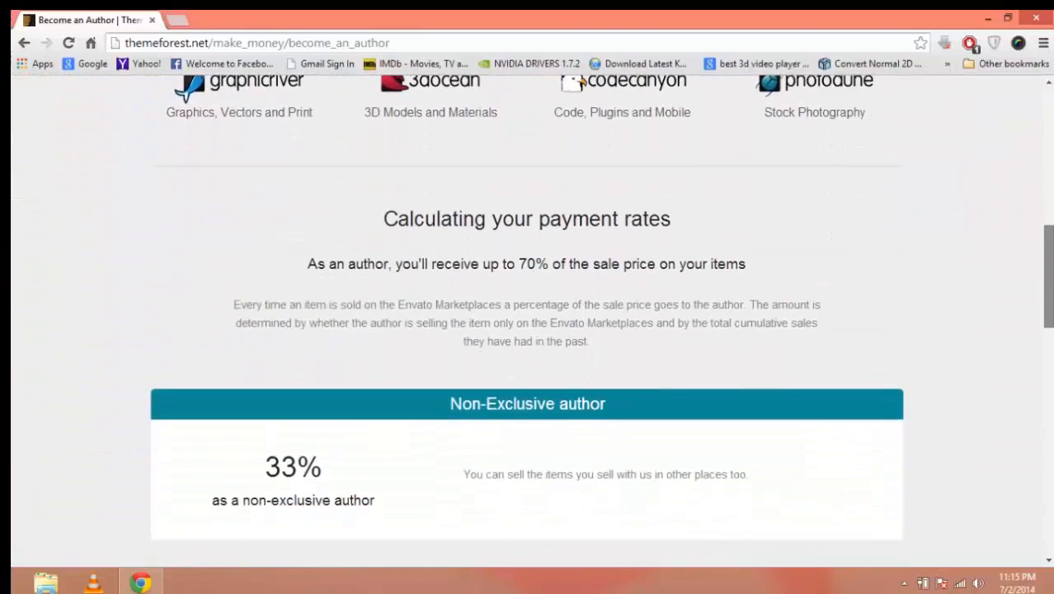
scroll(down, 3)
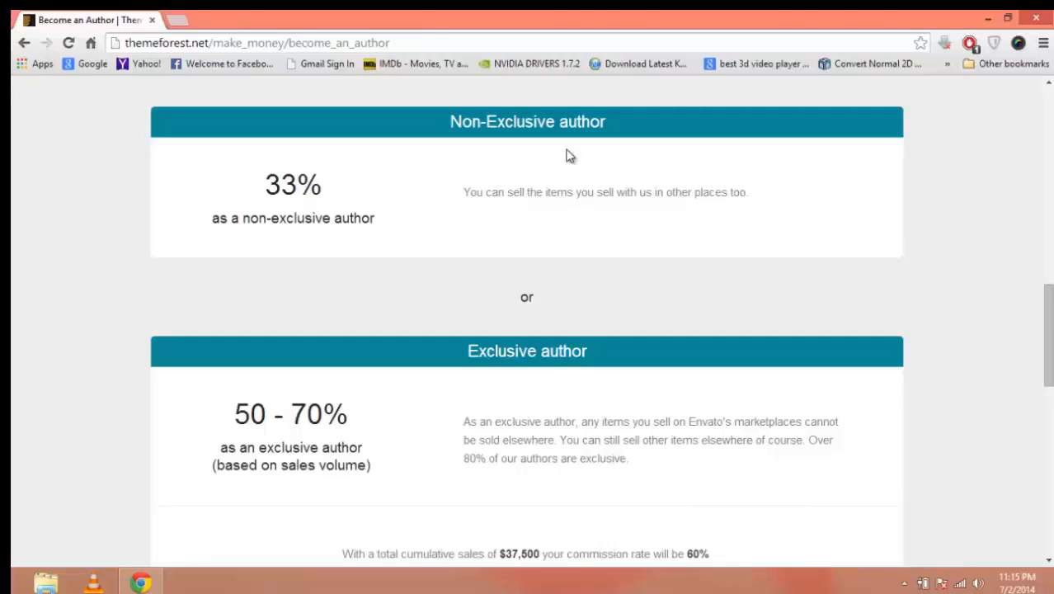
mouse_move(994, 279)
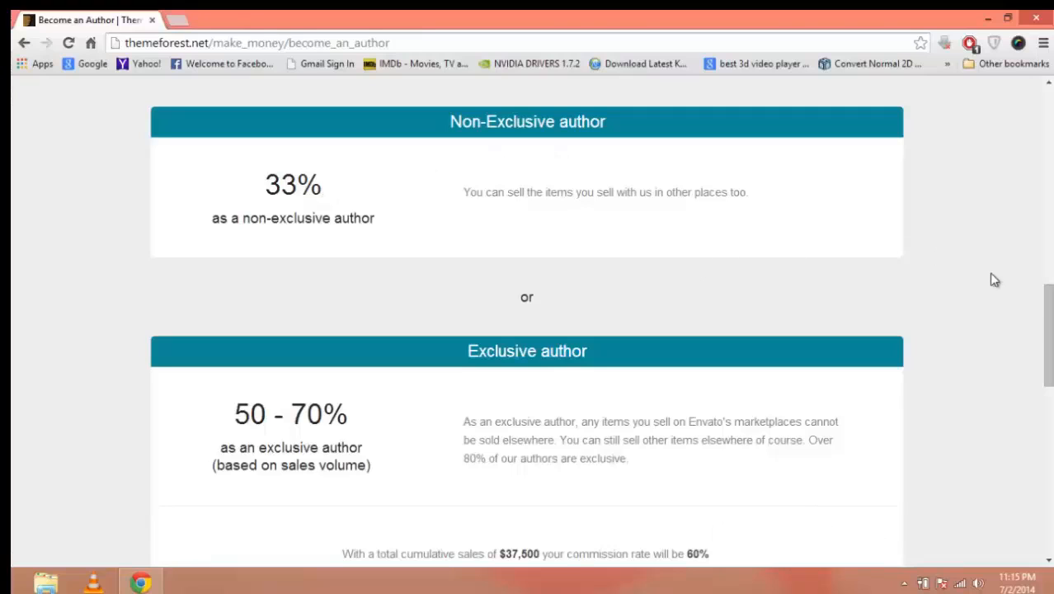
scroll(down, 3)
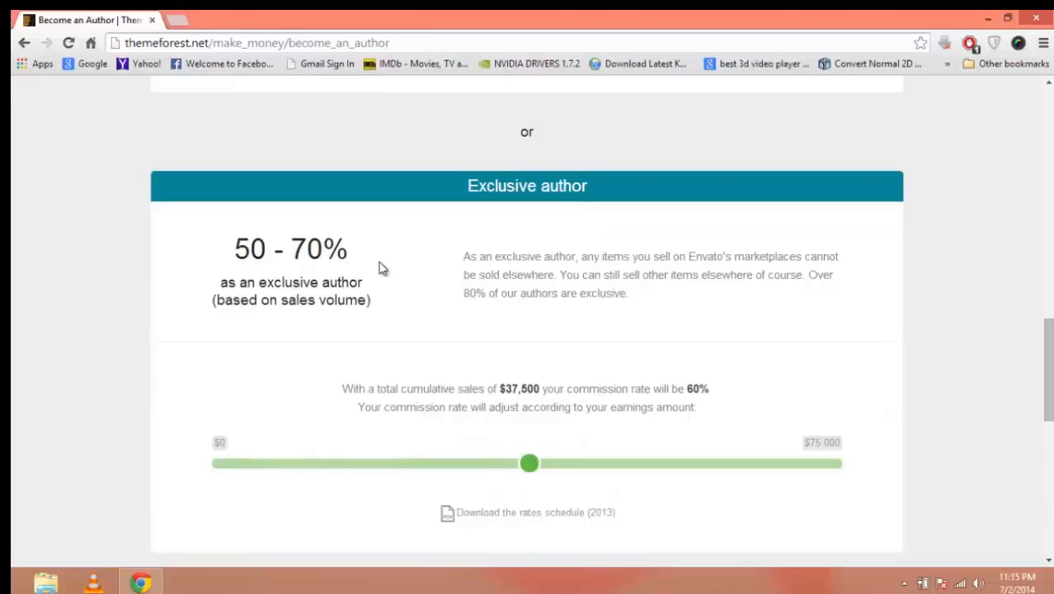
mouse_move(471, 388)
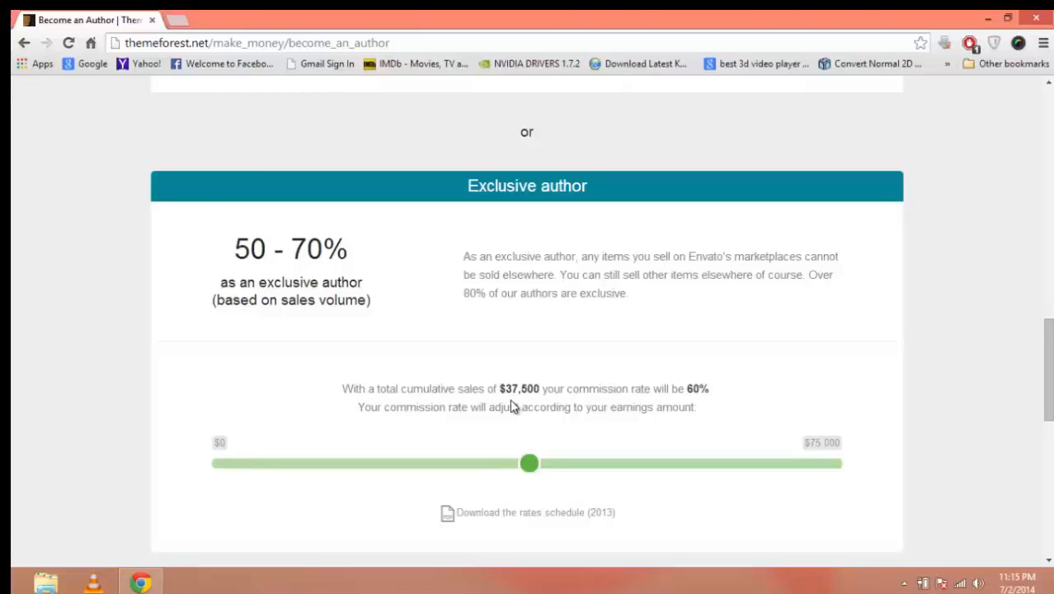
mouse_move(518, 403)
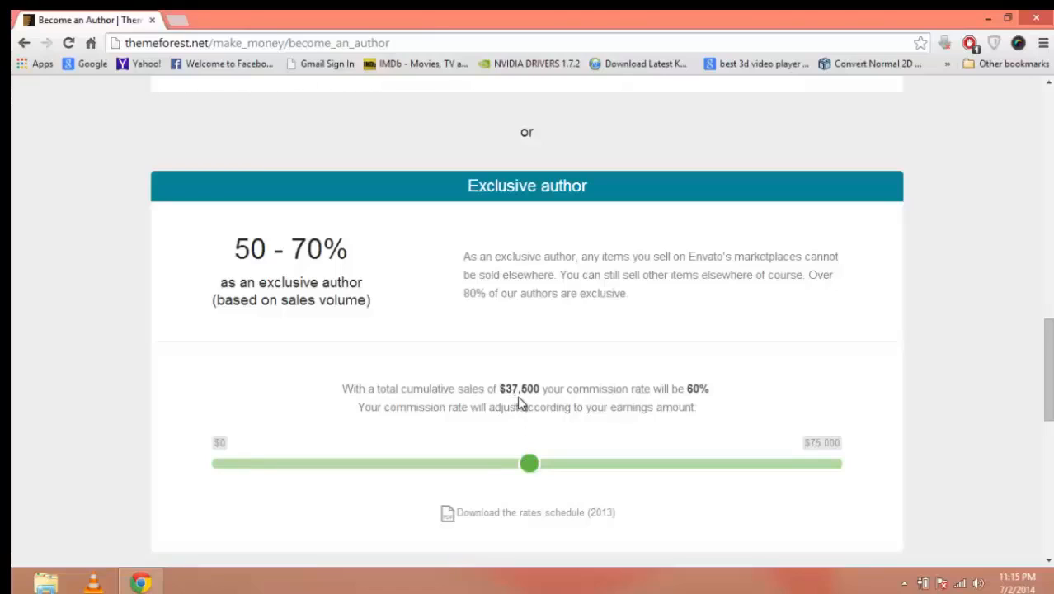
mouse_move(690, 404)
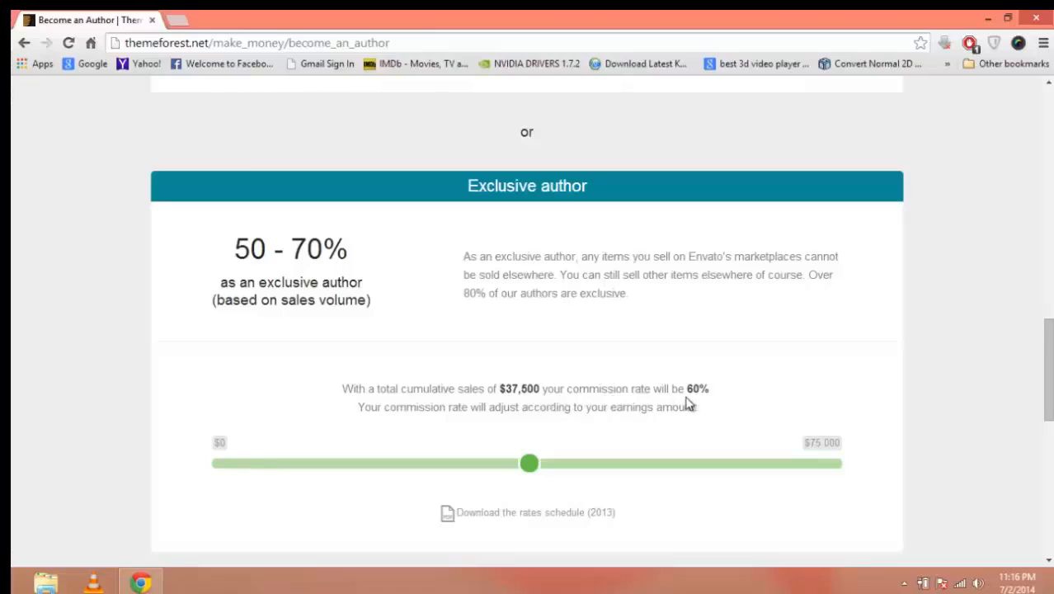
mouse_move(529, 463)
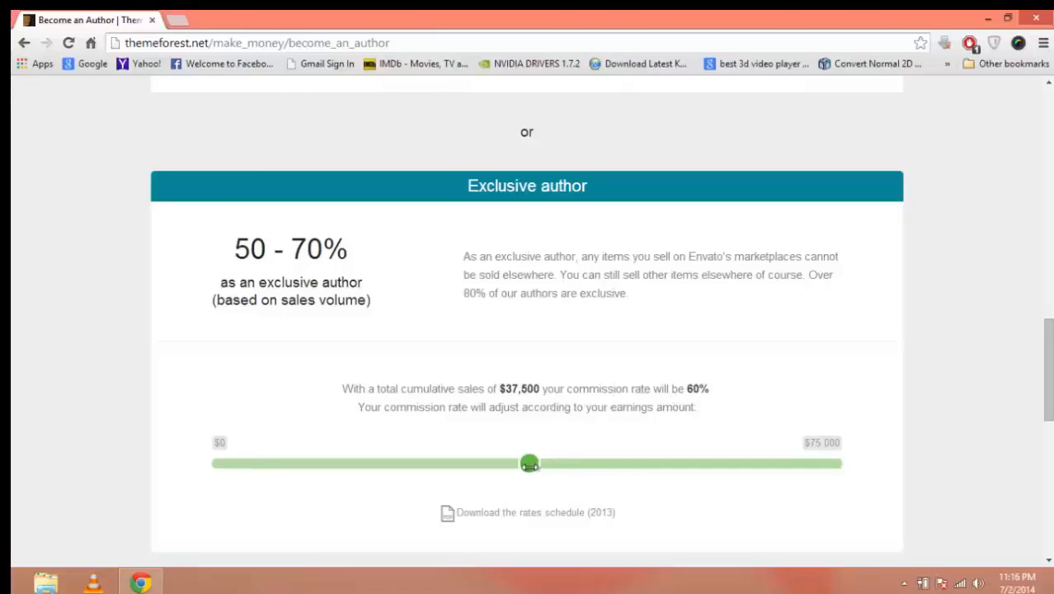
- Drag the commission slider to $75,000+ for 70%, then back to $37,500 for 60%
drag(529, 463, 835, 463)
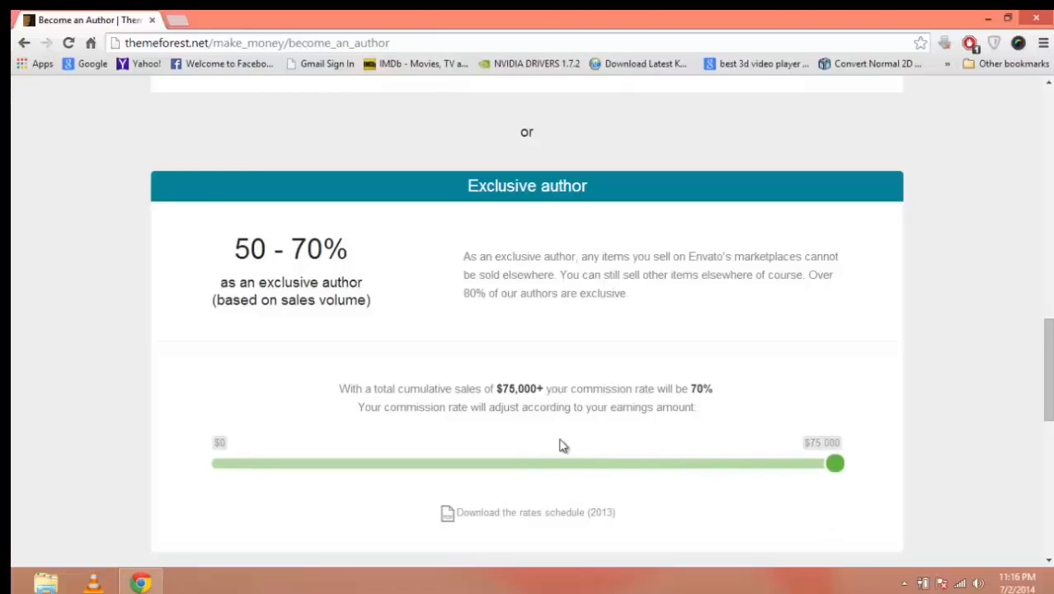
mouse_move(679, 394)
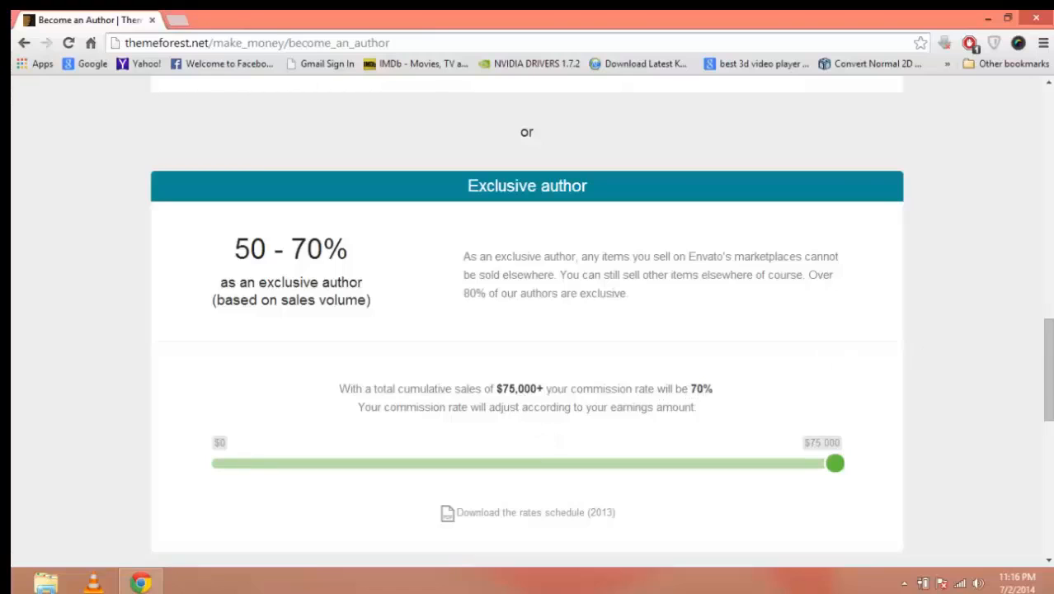
scroll(down, 3)
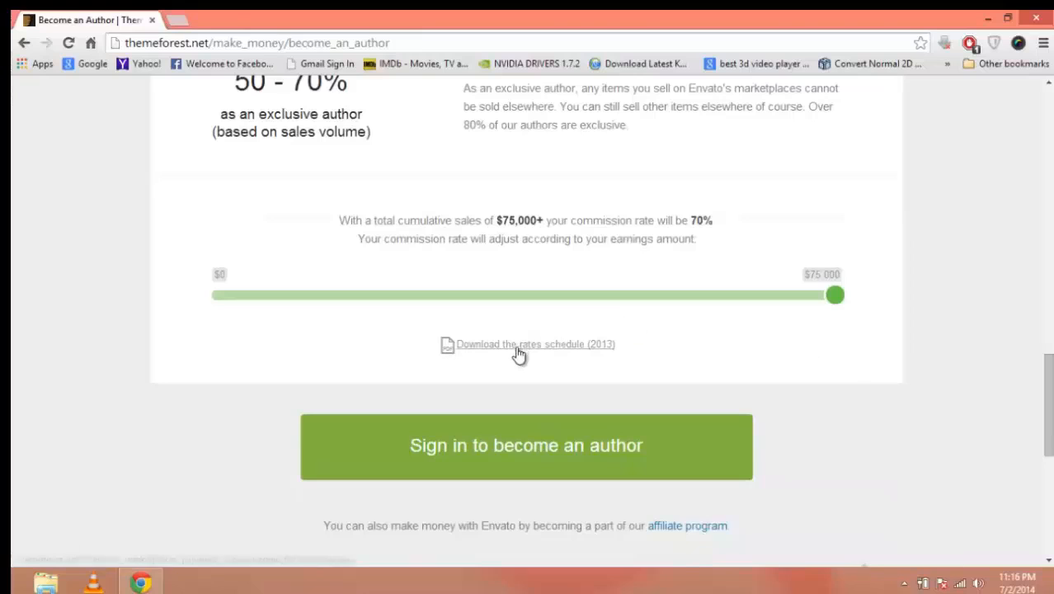
drag(835, 295, 529, 243)
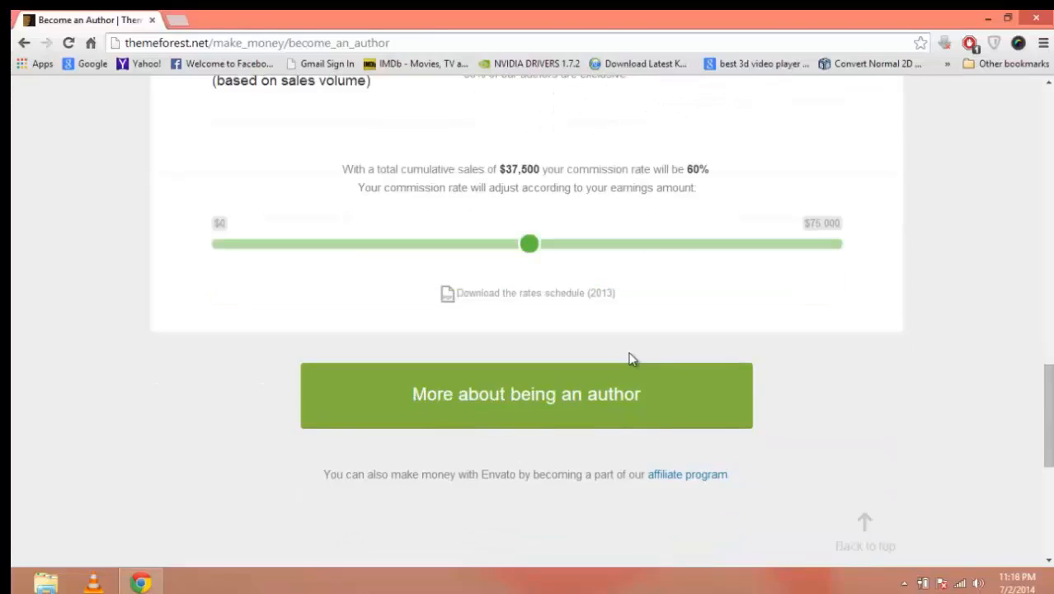
scroll(up, 3)
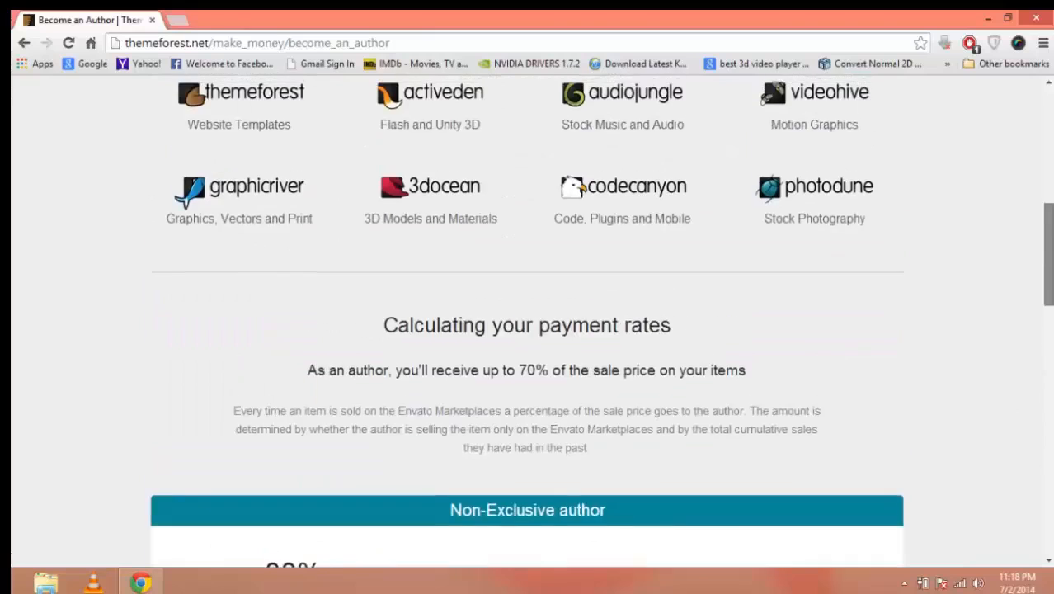
scroll(up, 3)
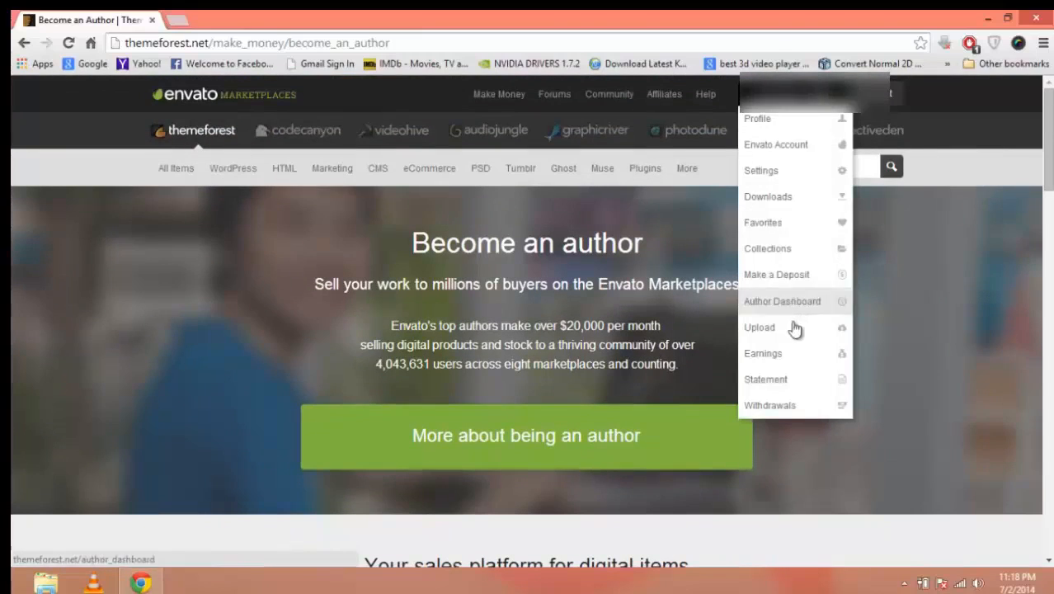
- Open Withdrawals and scroll to the PayPal, Skrill, Payoneer and SWIFT payment methods
click(770, 405)
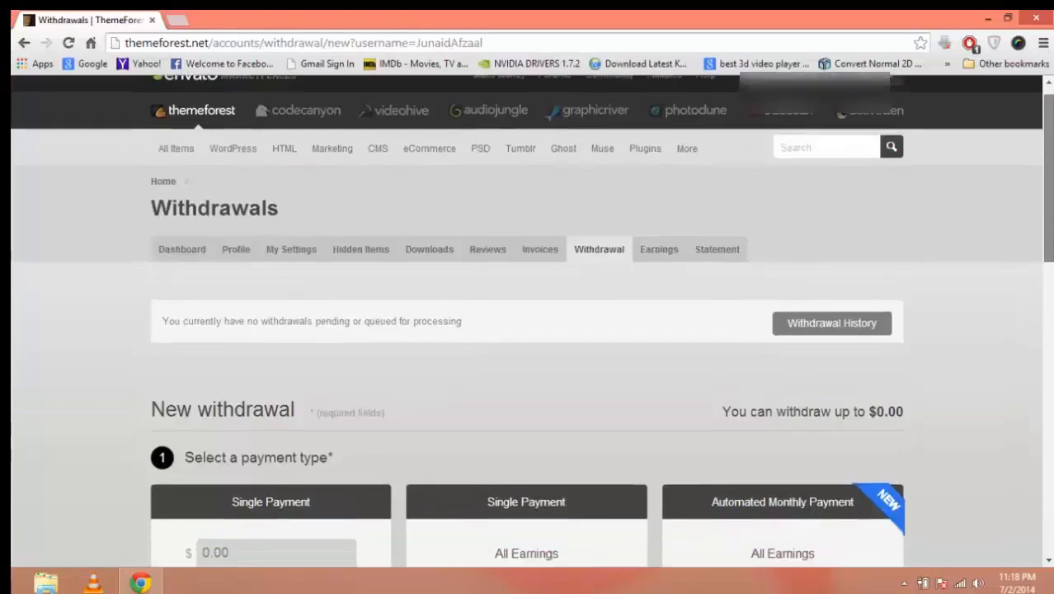
scroll(down, 3)
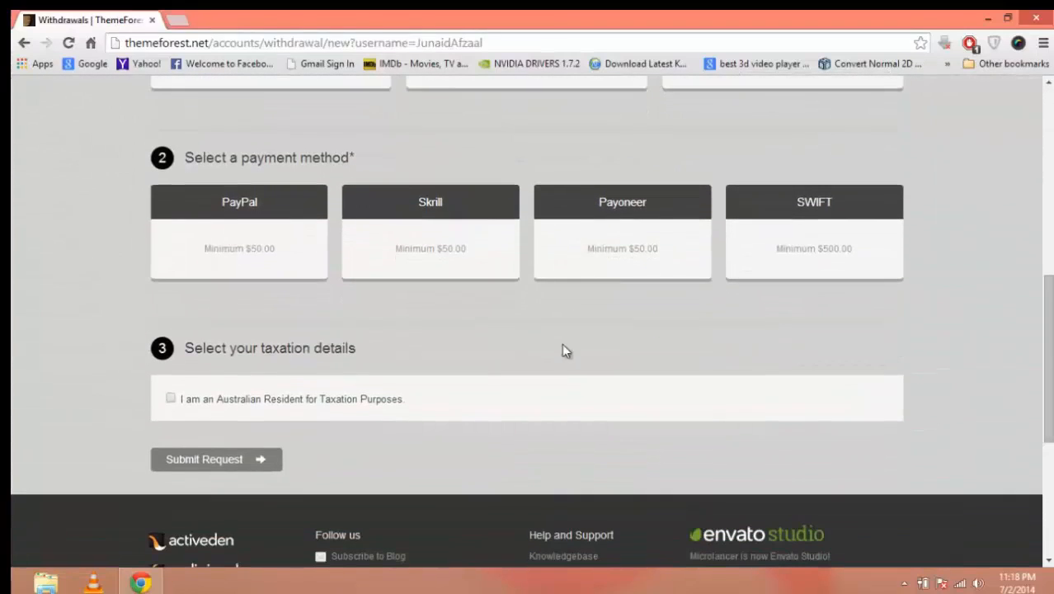
mouse_move(537, 261)
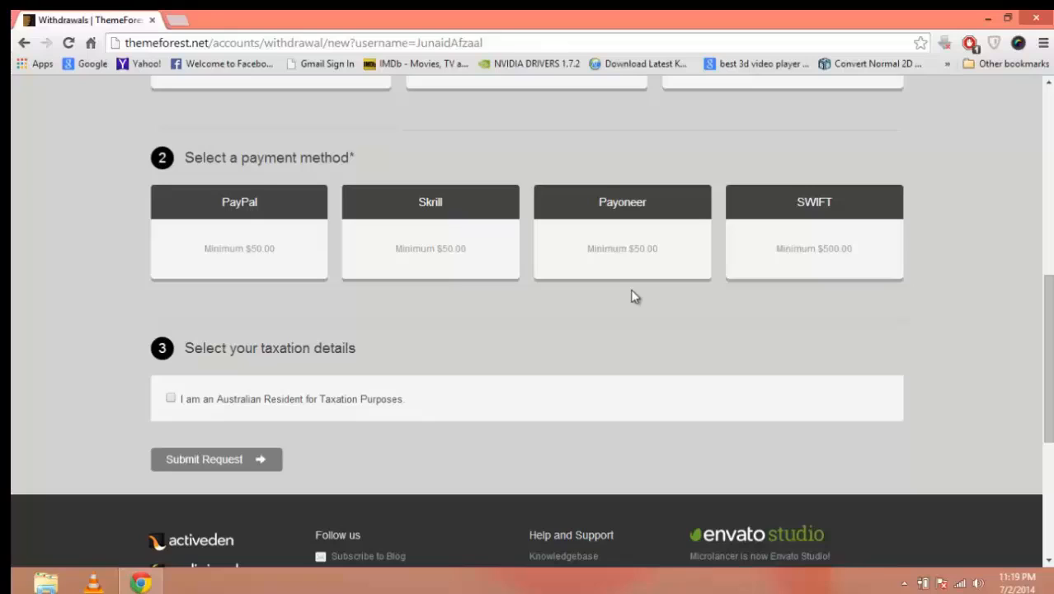
mouse_move(665, 317)
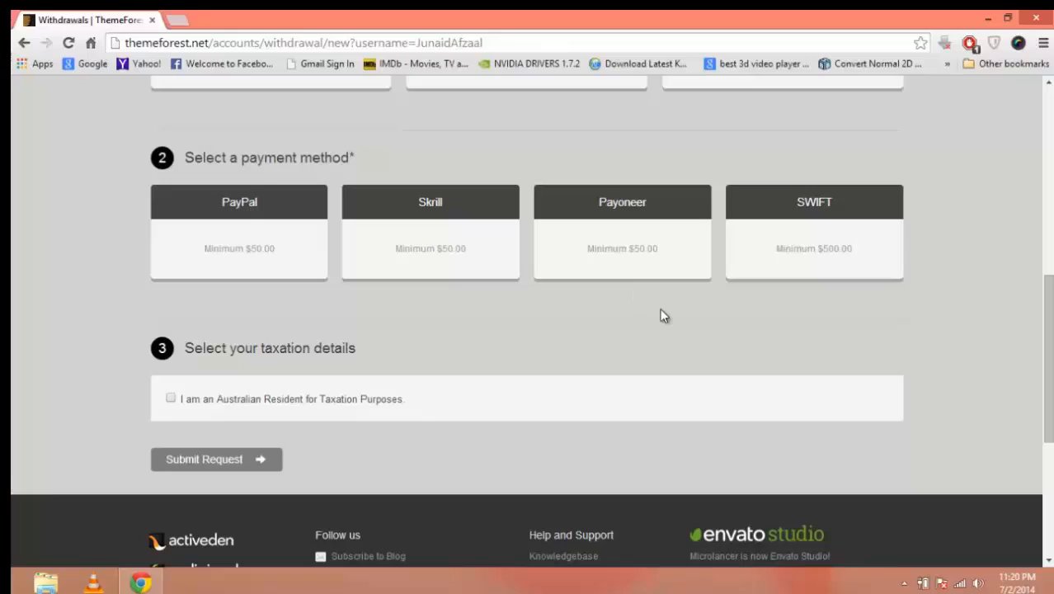